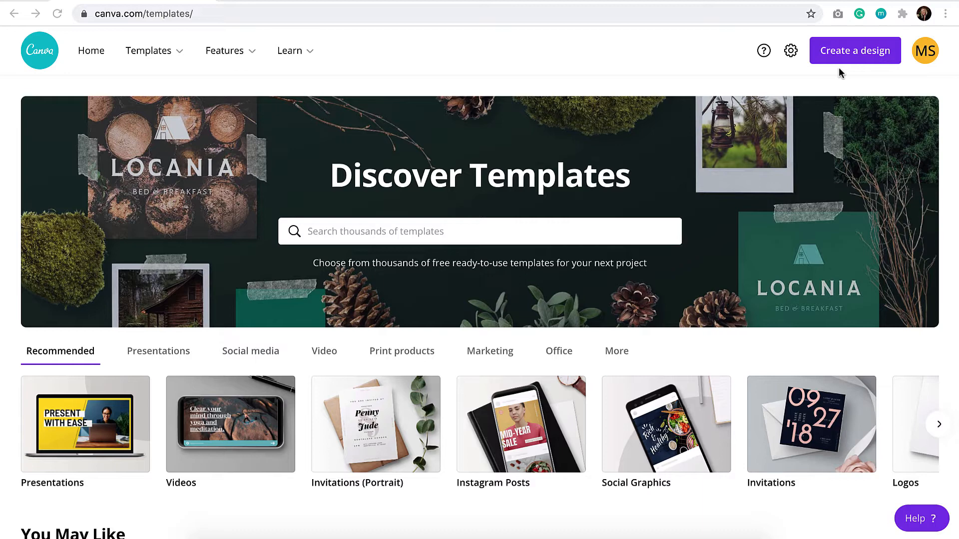
mouse_move(874, 80)
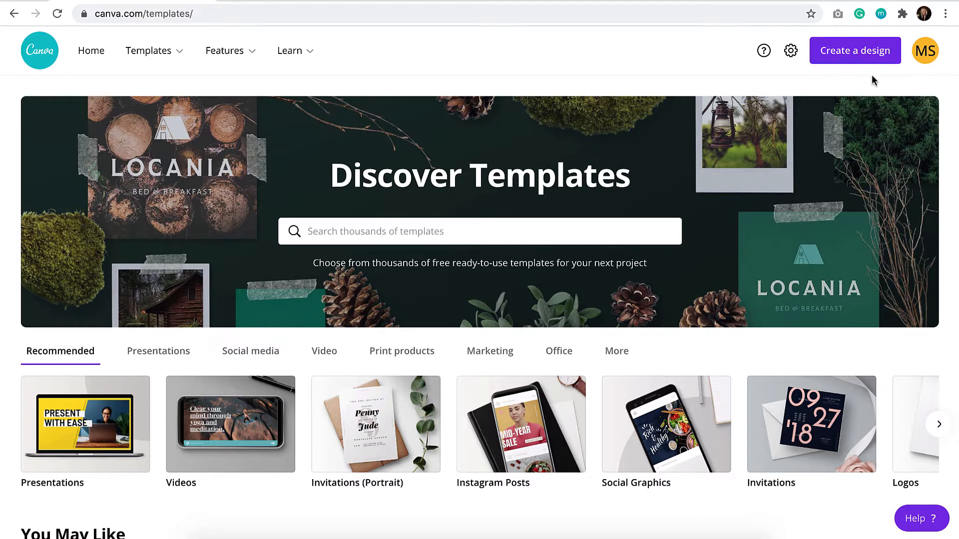
Bring up Canva's 'Create a design' list of design types
left_click(855, 50)
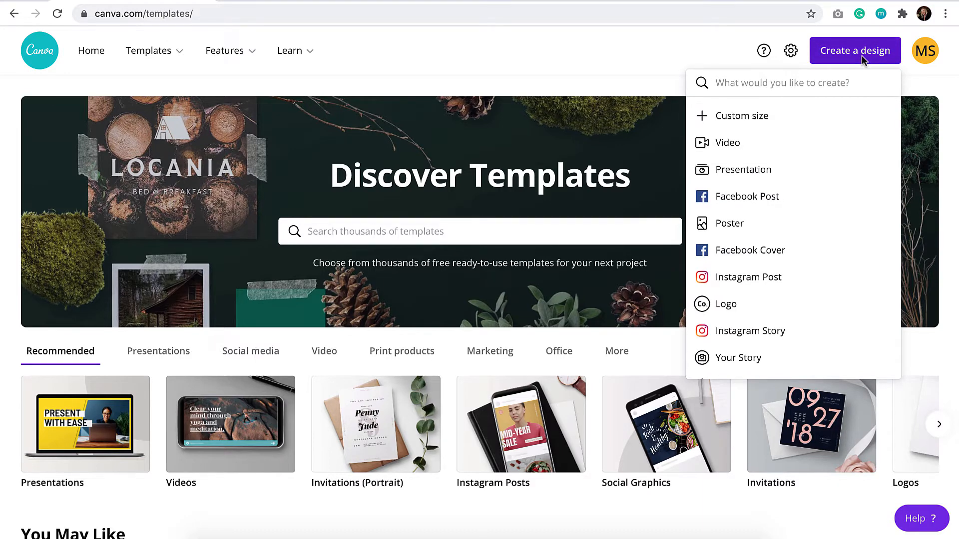
mouse_move(854, 64)
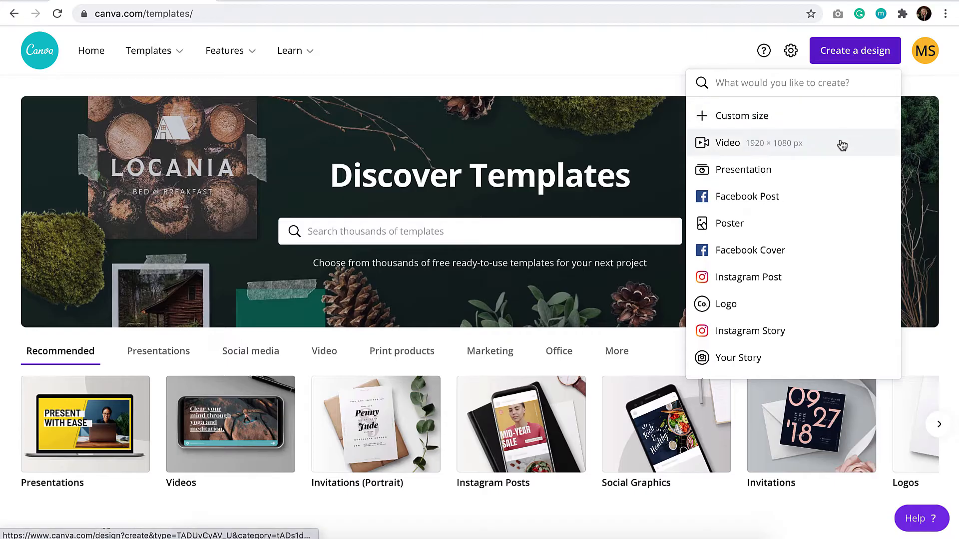
mouse_move(796, 342)
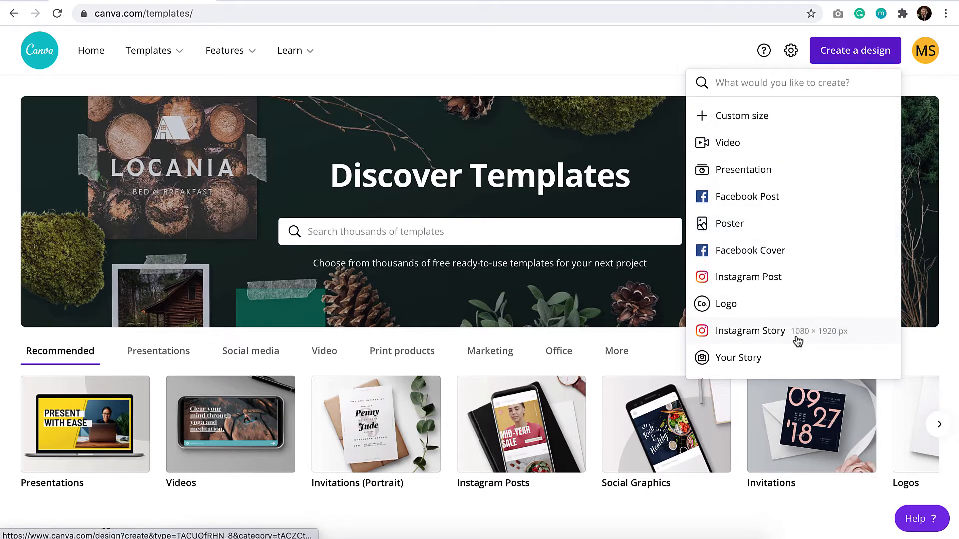
mouse_move(806, 217)
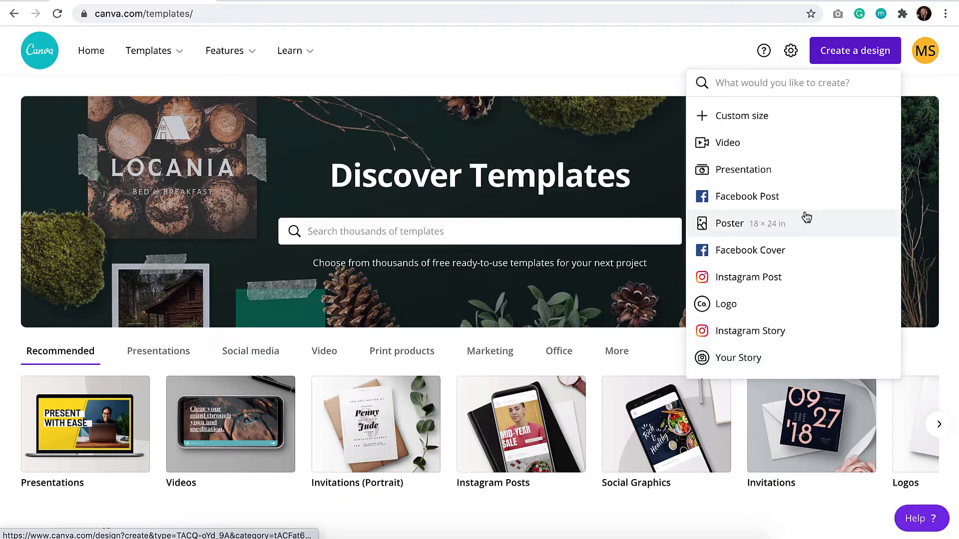
mouse_move(807, 116)
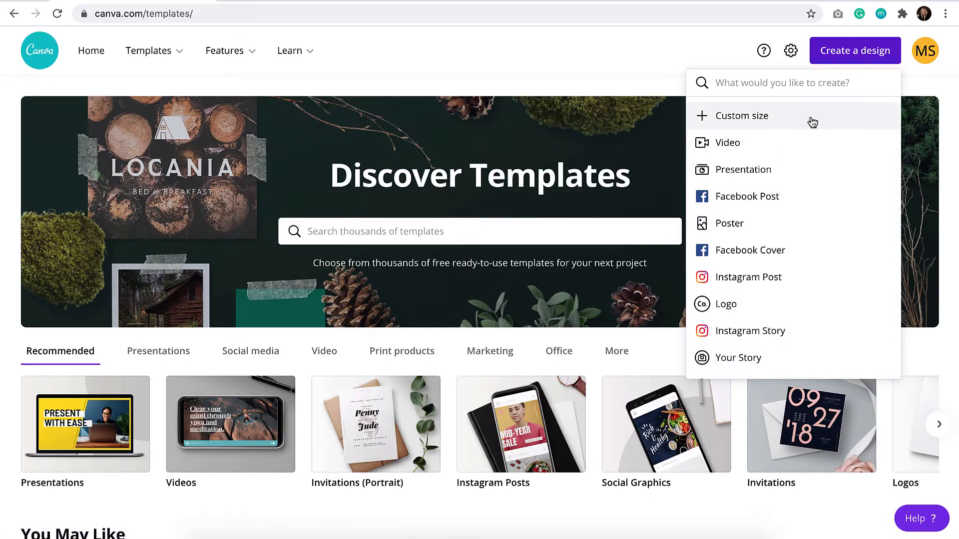
mouse_move(806, 121)
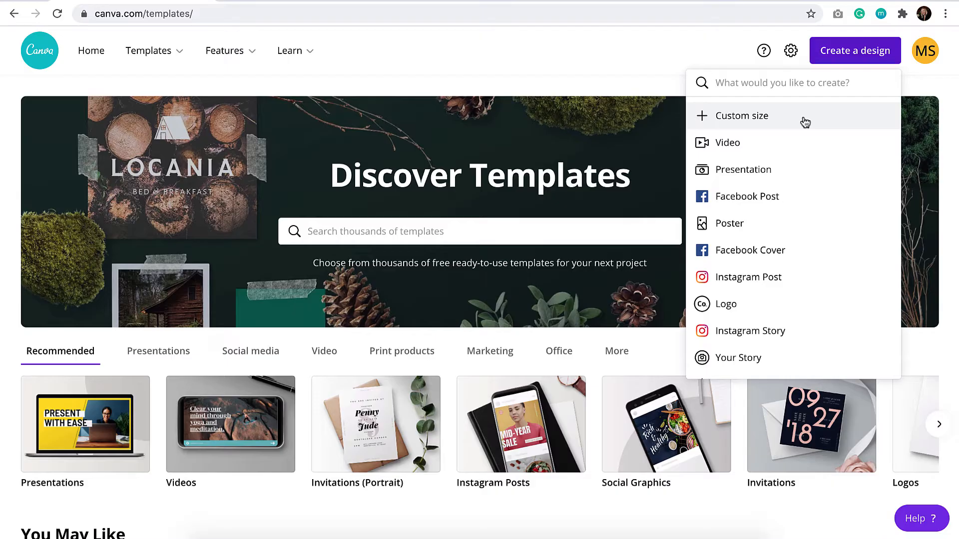
Enter a custom design size of 800 px width by 800 px height
left_click(740, 116)
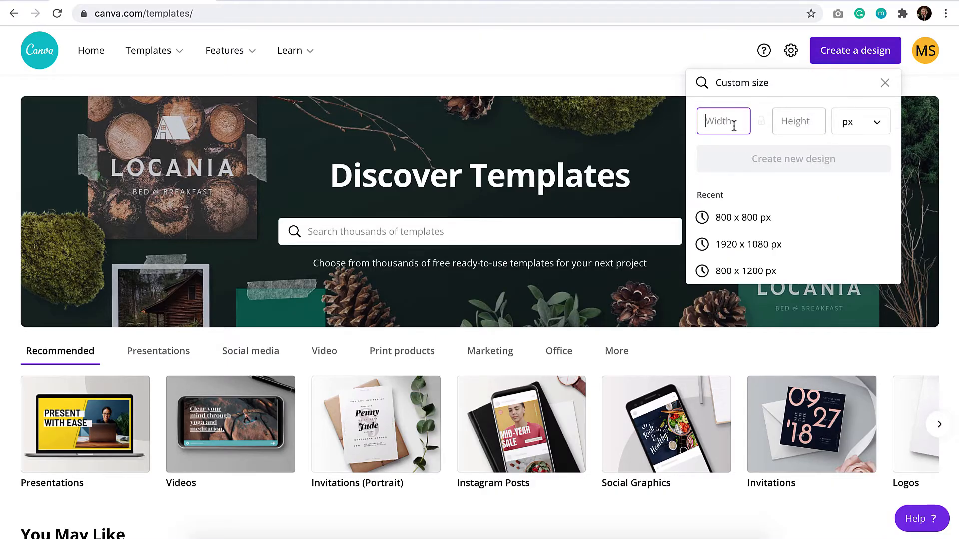
mouse_move(830, 141)
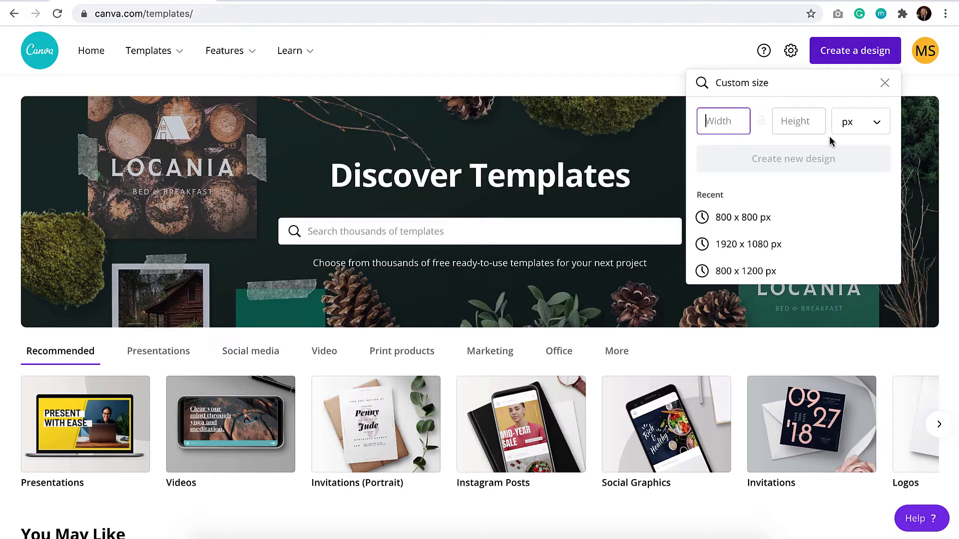
mouse_move(876, 127)
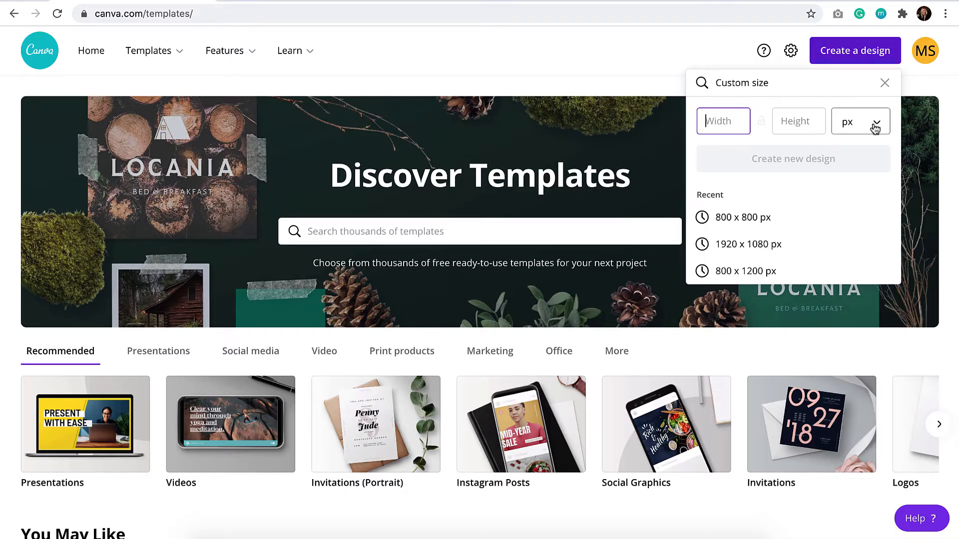
left_click(860, 120)
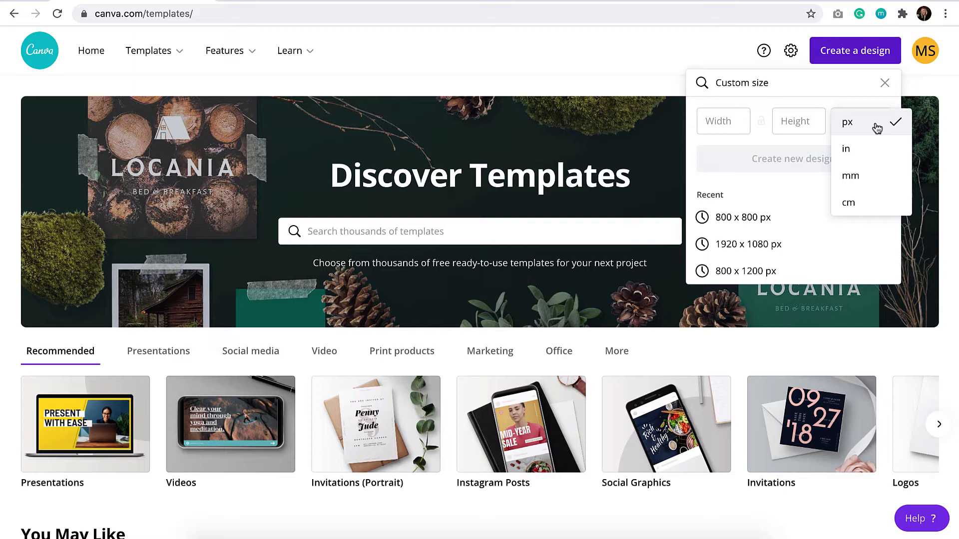
mouse_move(873, 149)
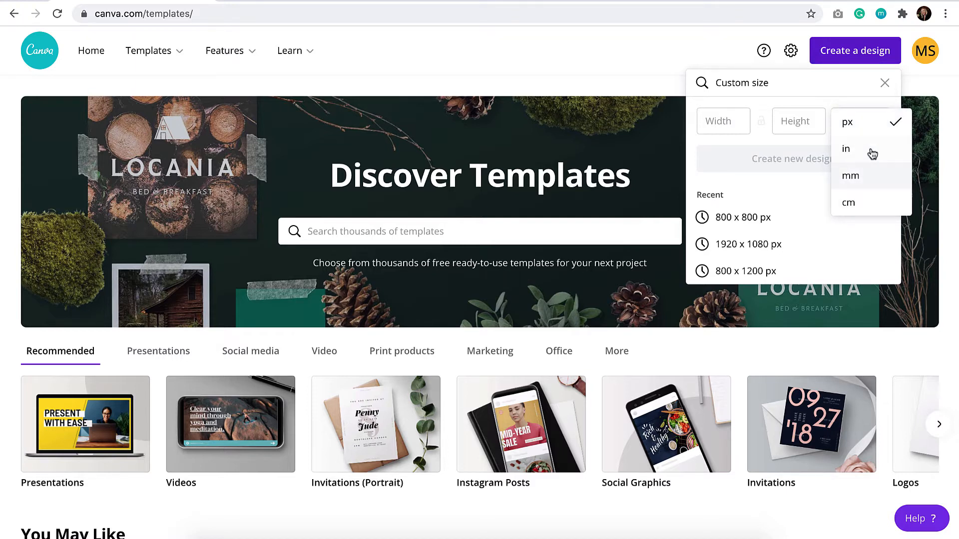
left_click(723, 121)
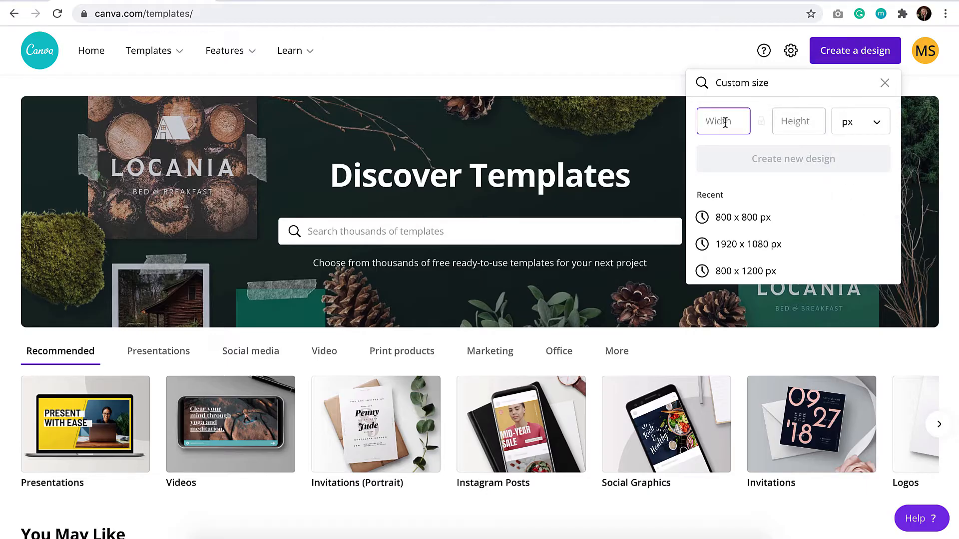
type("80")
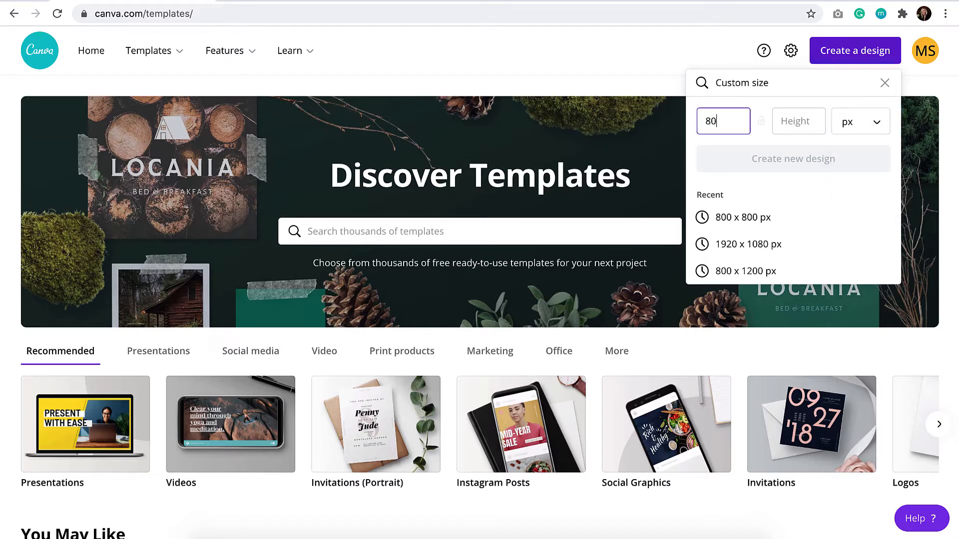
type("0")
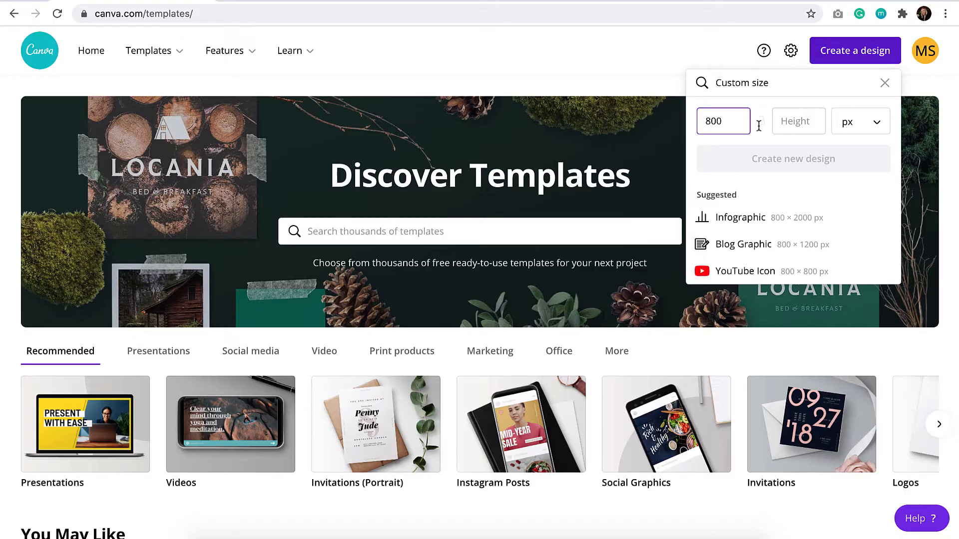
left_click(798, 121)
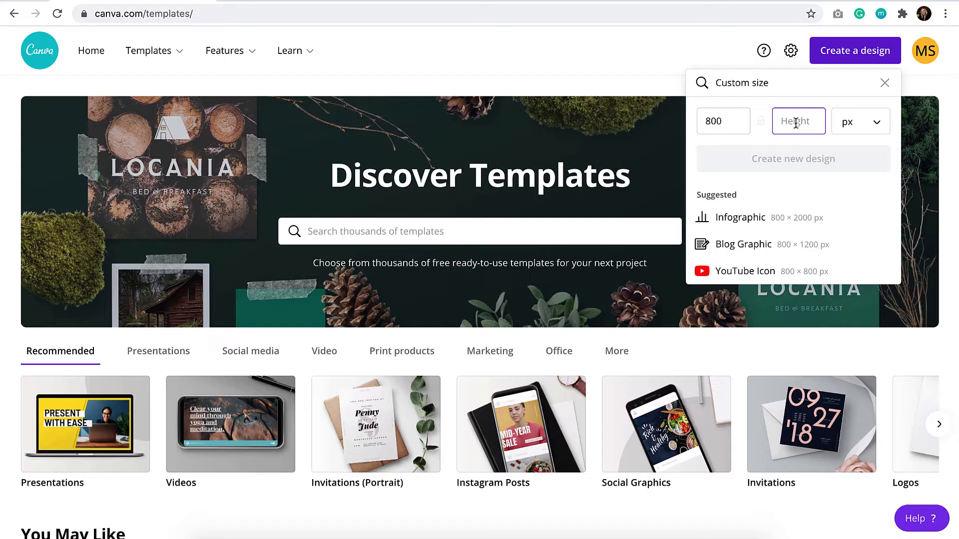
type("800")
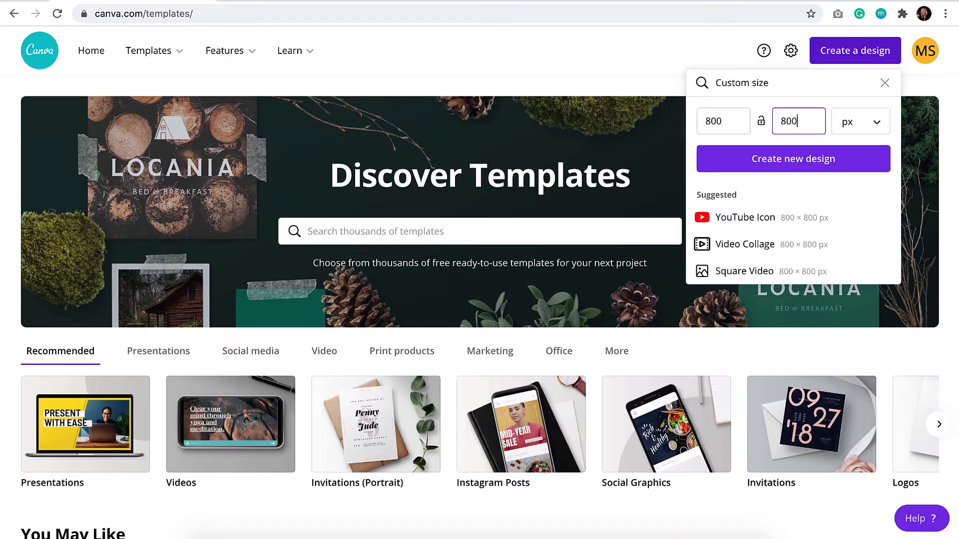
mouse_move(849, 165)
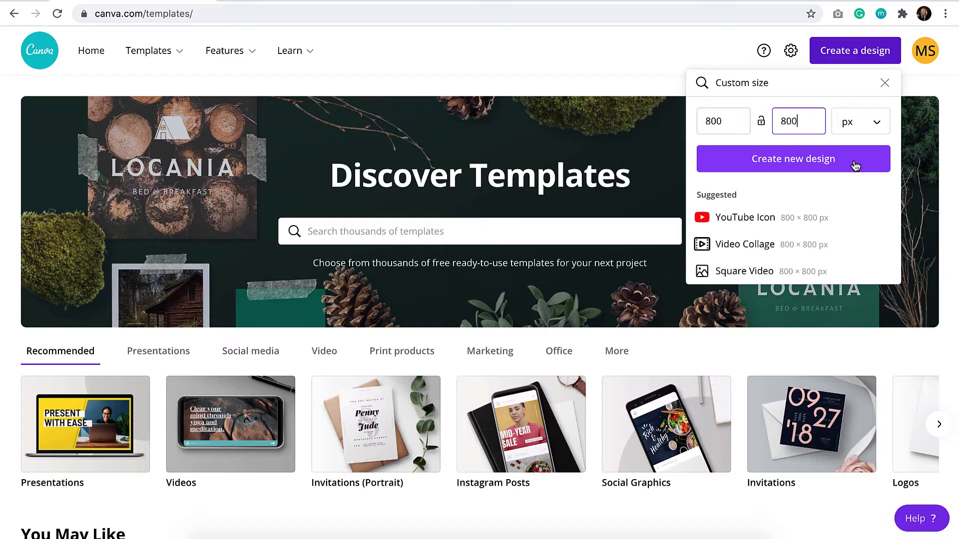
Create the blank 800 × 800 px design and select its 'Untitled design' title for renaming to Blog Images
left_click(792, 159)
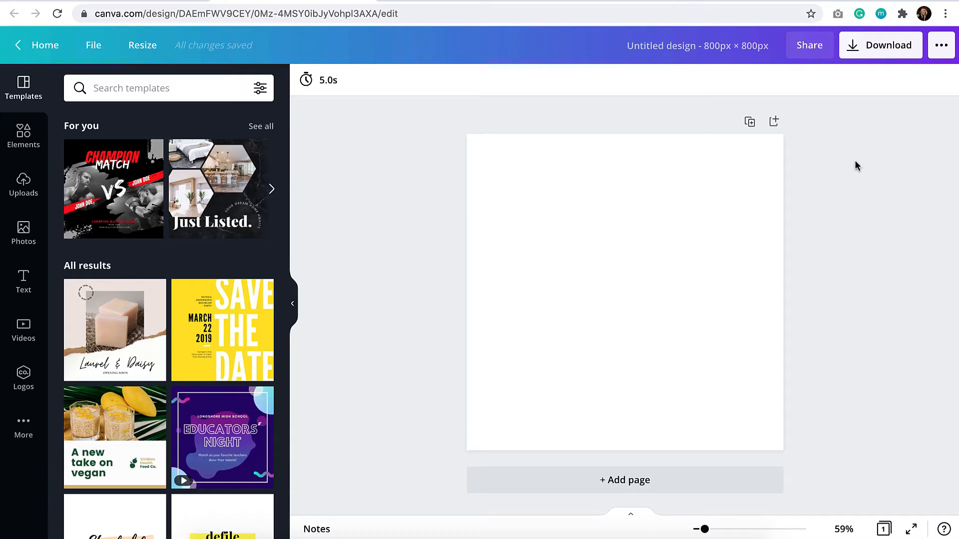
mouse_move(826, 117)
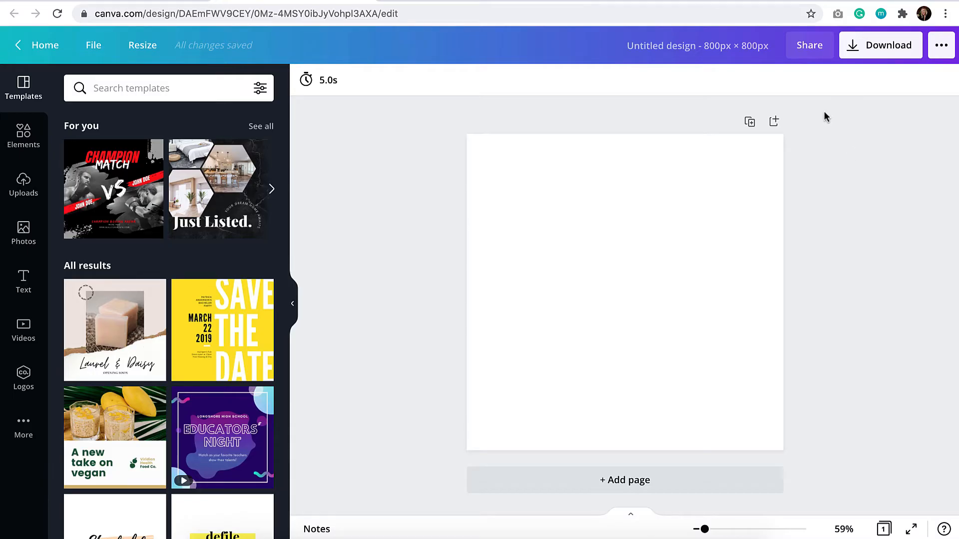
left_click(697, 45)
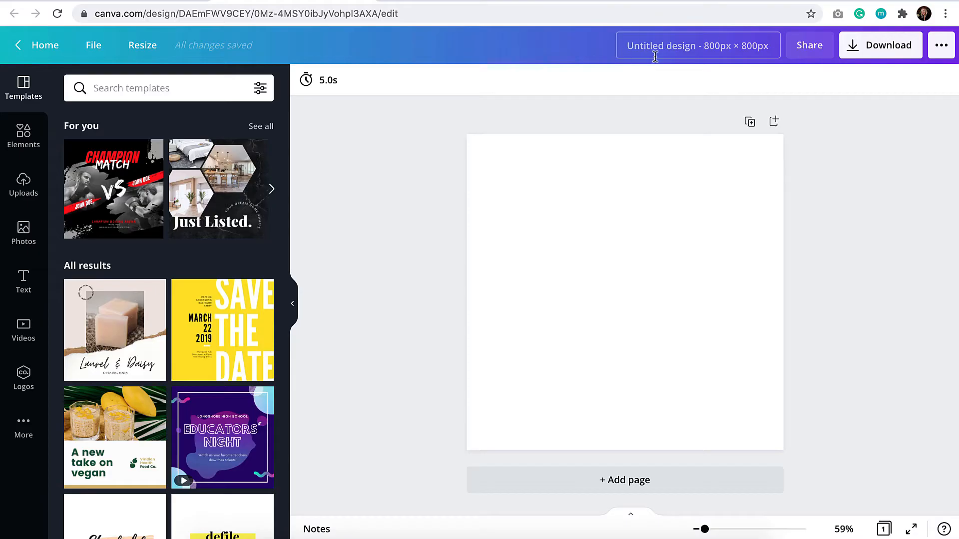
left_click(697, 45)
type("Blog Images")
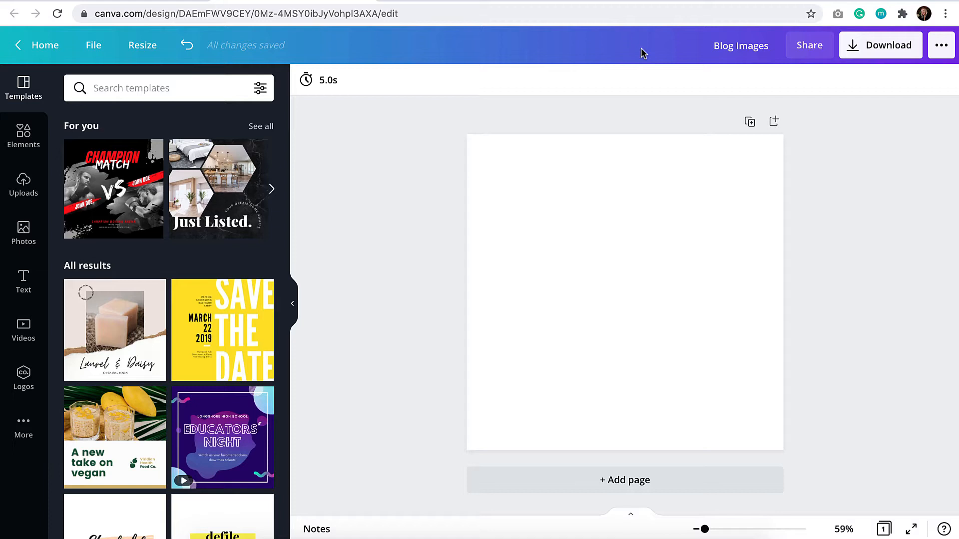
mouse_move(289, 50)
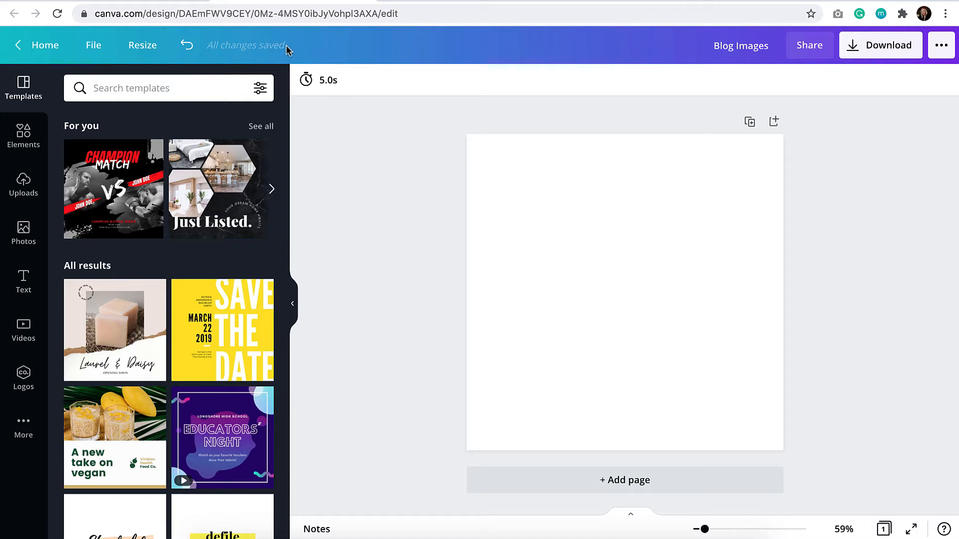
mouse_move(302, 46)
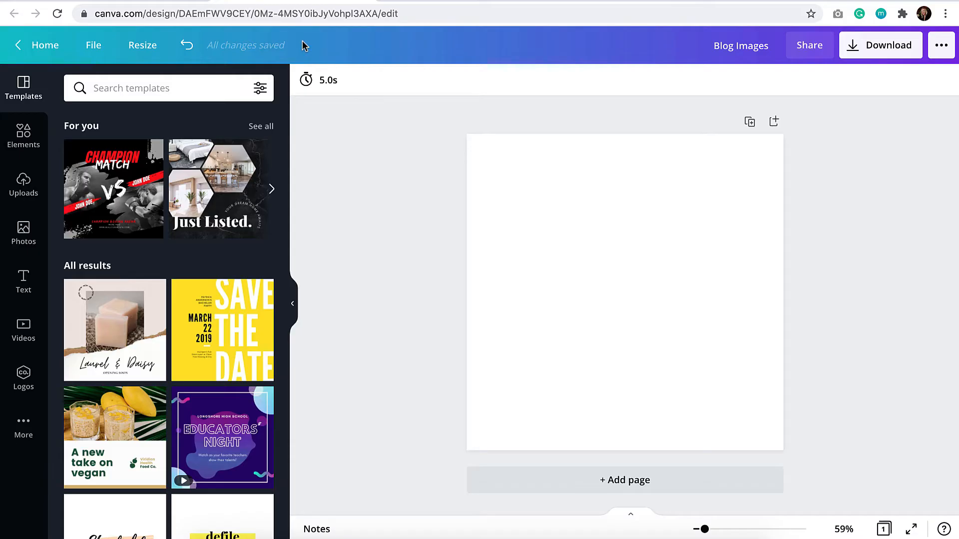
mouse_move(452, 56)
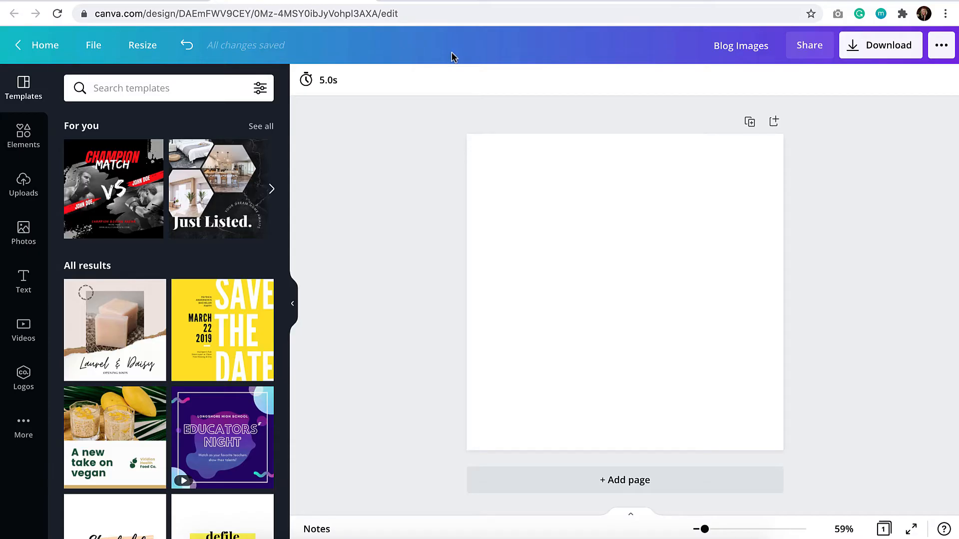
mouse_move(461, 131)
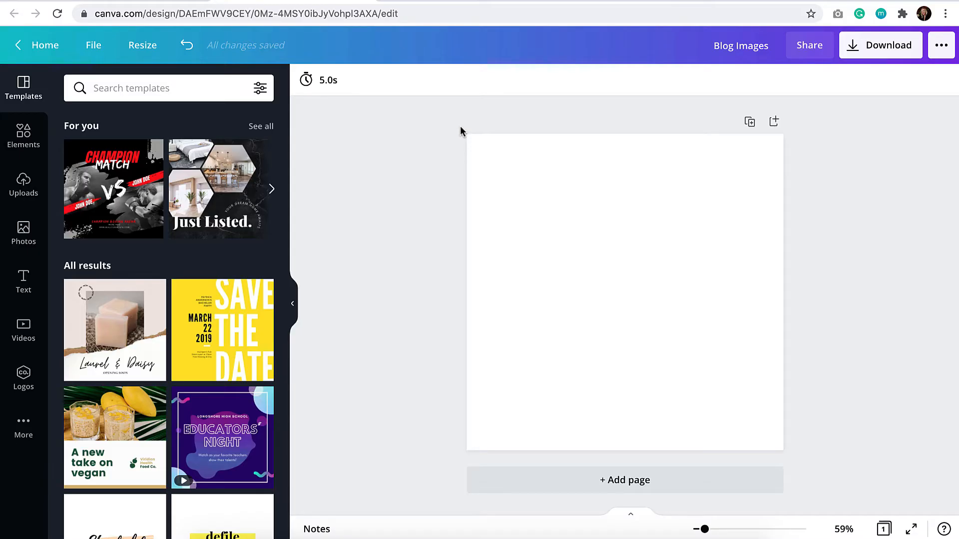
mouse_move(391, 150)
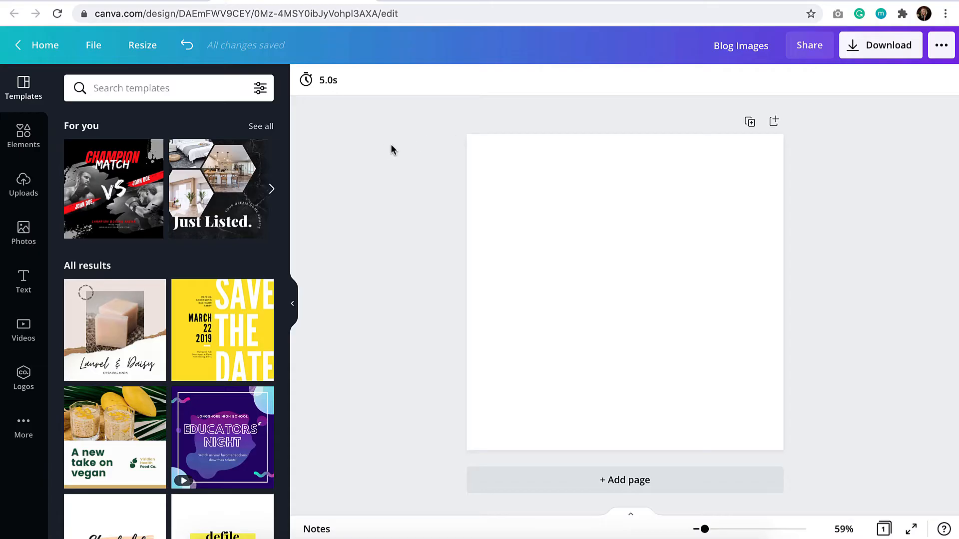
mouse_move(52, 99)
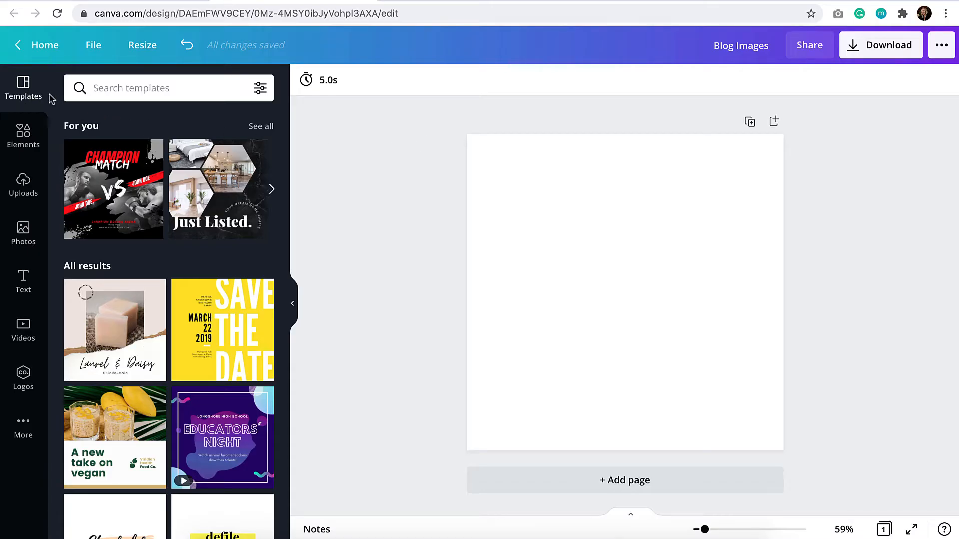
scroll("down", 3)
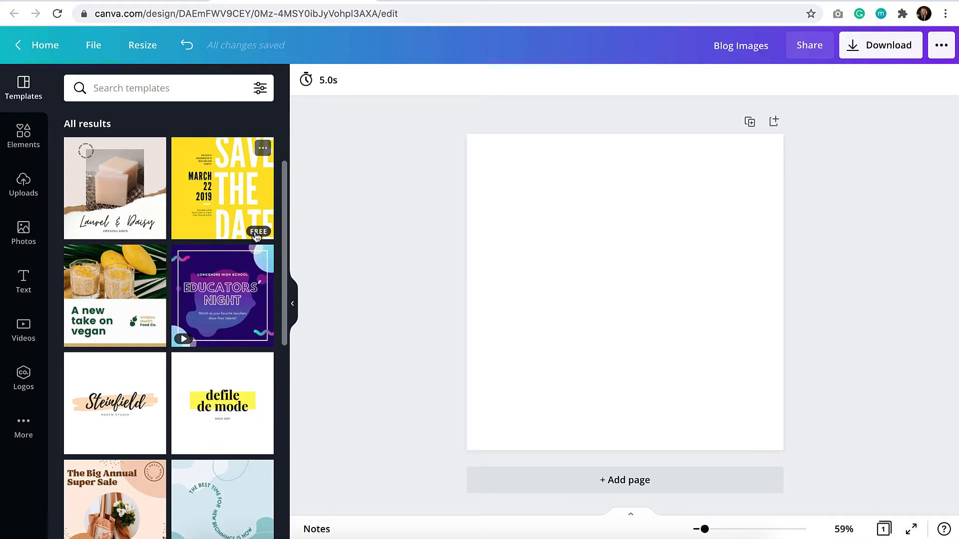
mouse_move(230, 338)
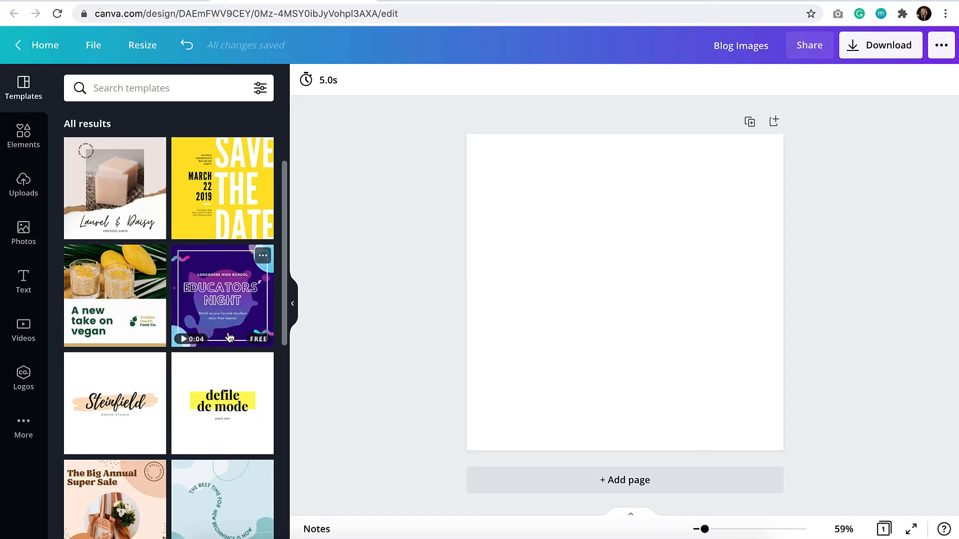
scroll("up", 3)
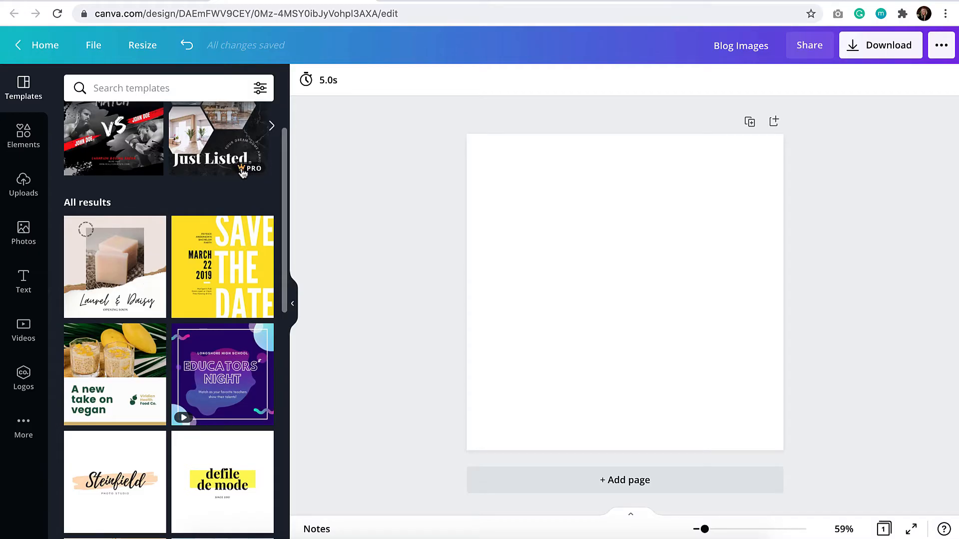
scroll("up", 3)
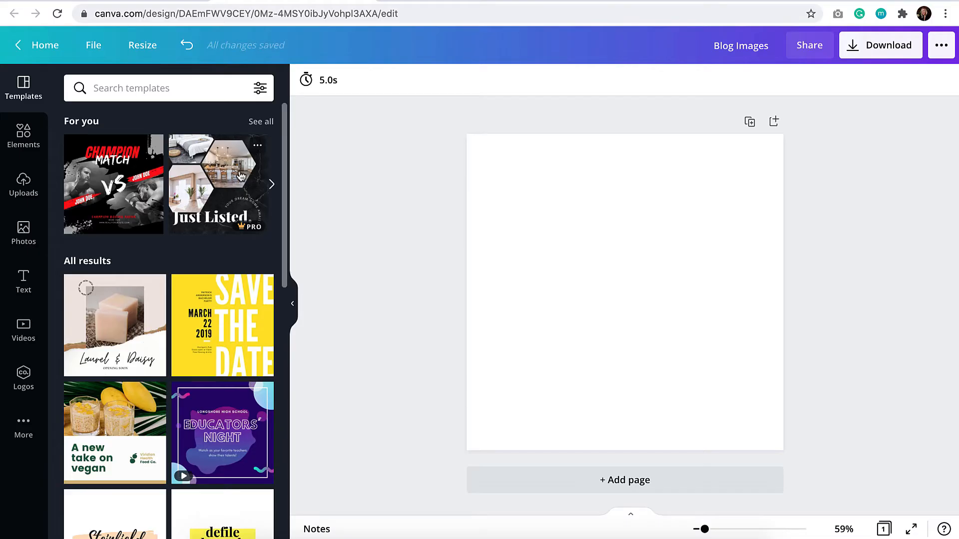
mouse_move(237, 176)
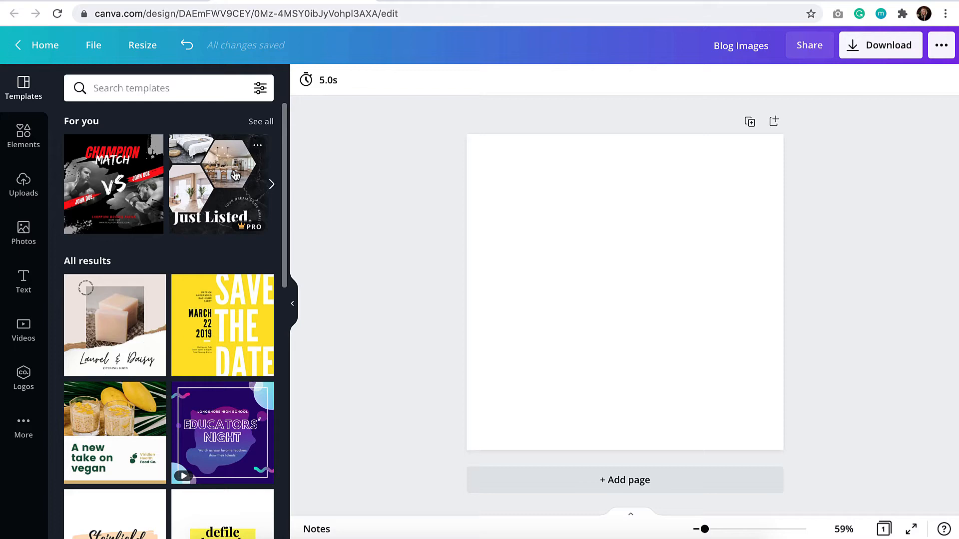
scroll("down", 3)
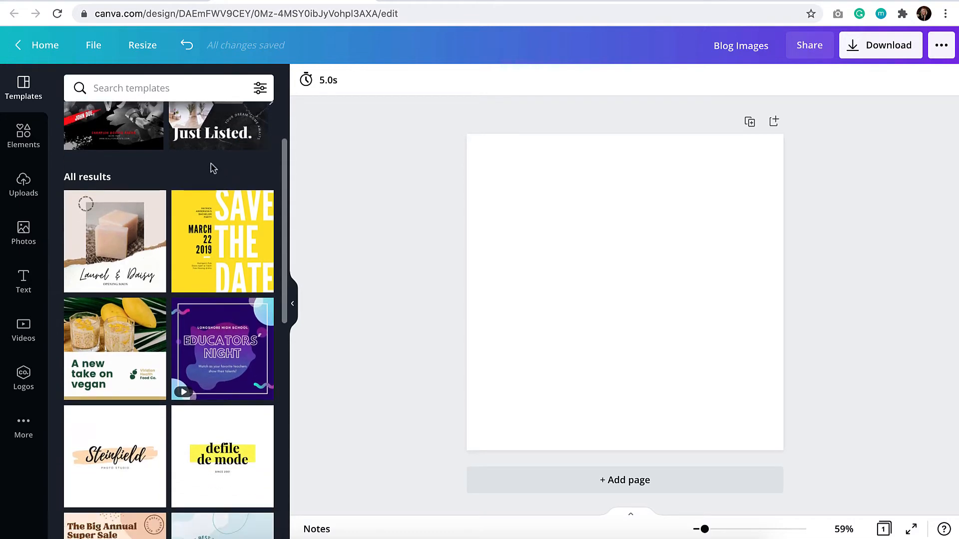
left_click(213, 133)
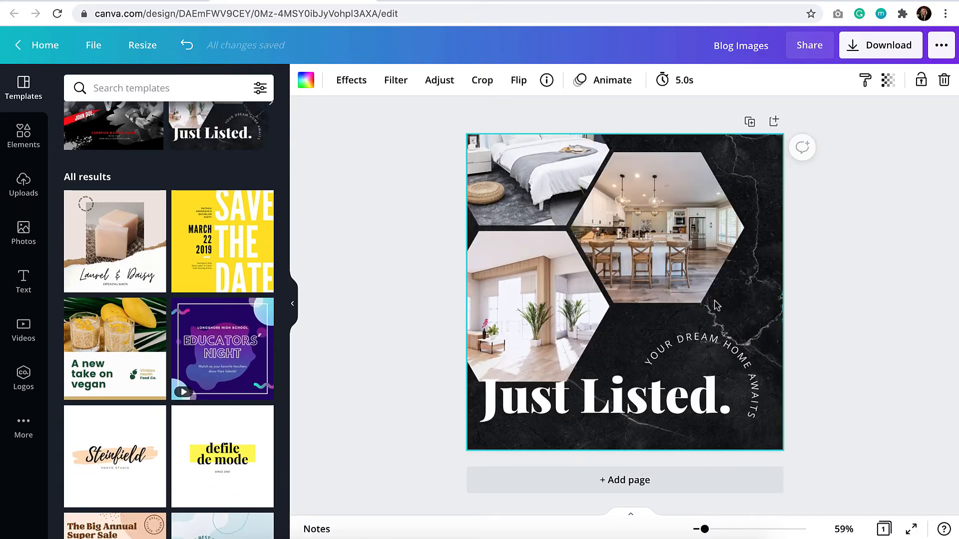
left_click(608, 393)
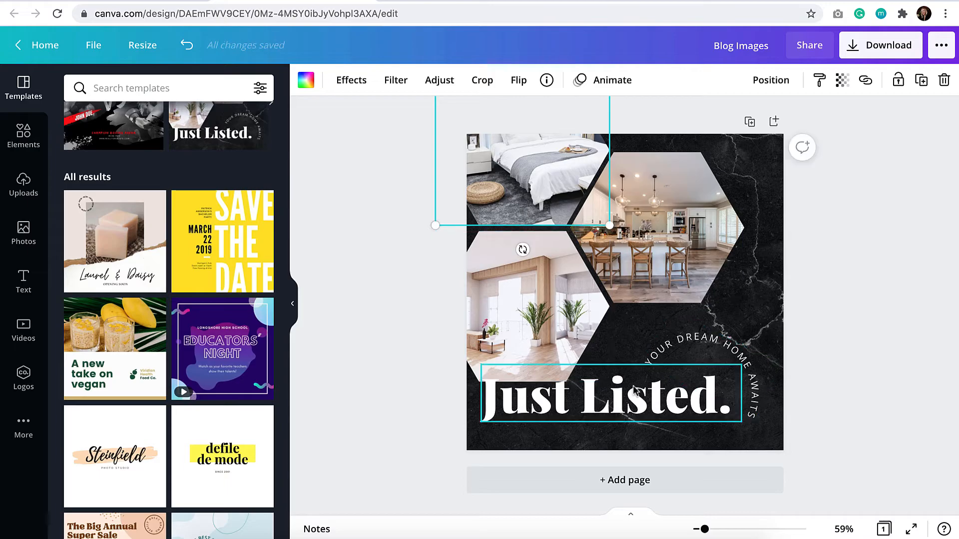
left_click(801, 296)
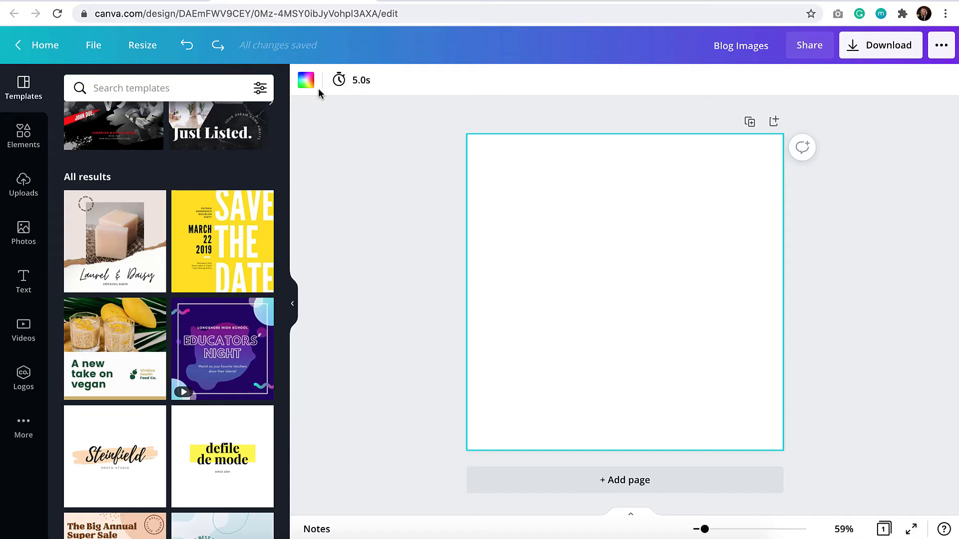
mouse_move(402, 161)
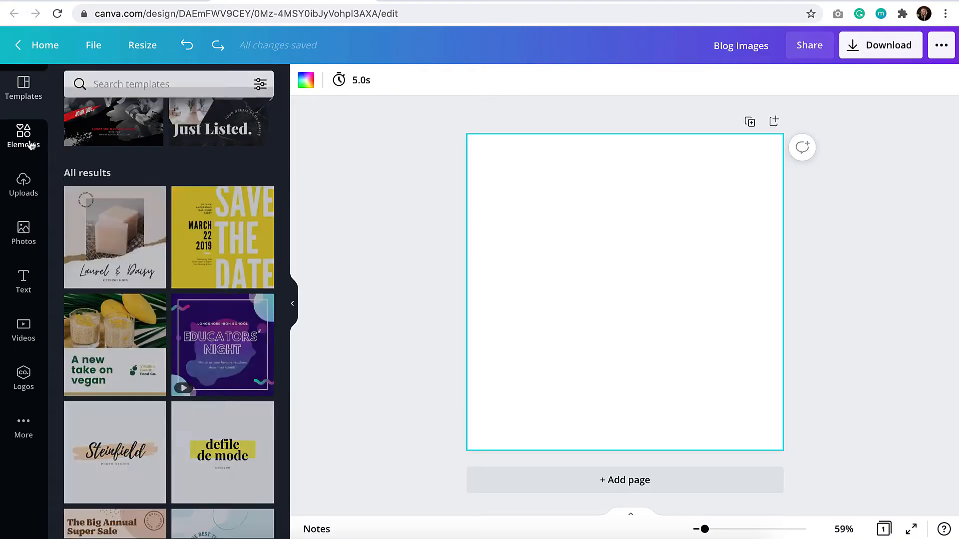
Browse through the Elements library and the stock Photos panel
left_click(23, 136)
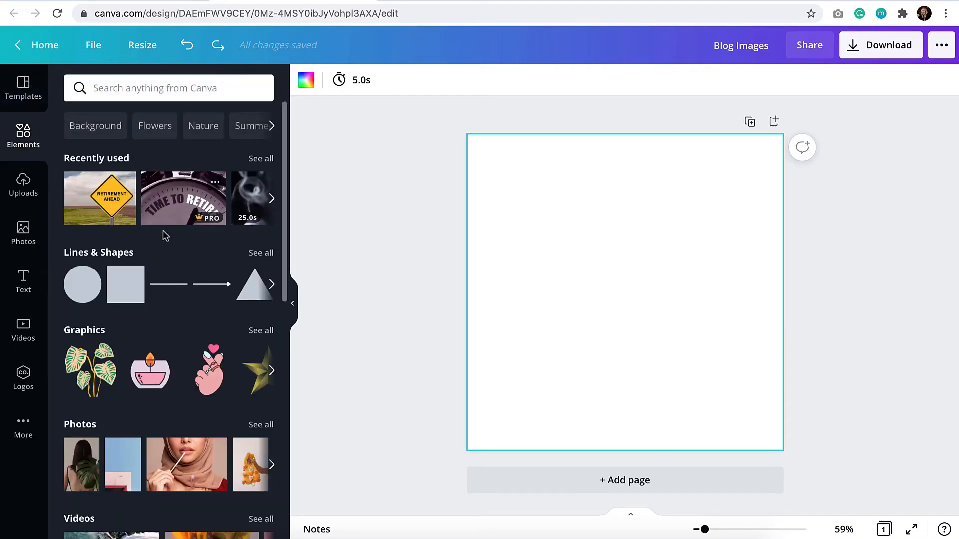
scroll("down", 3)
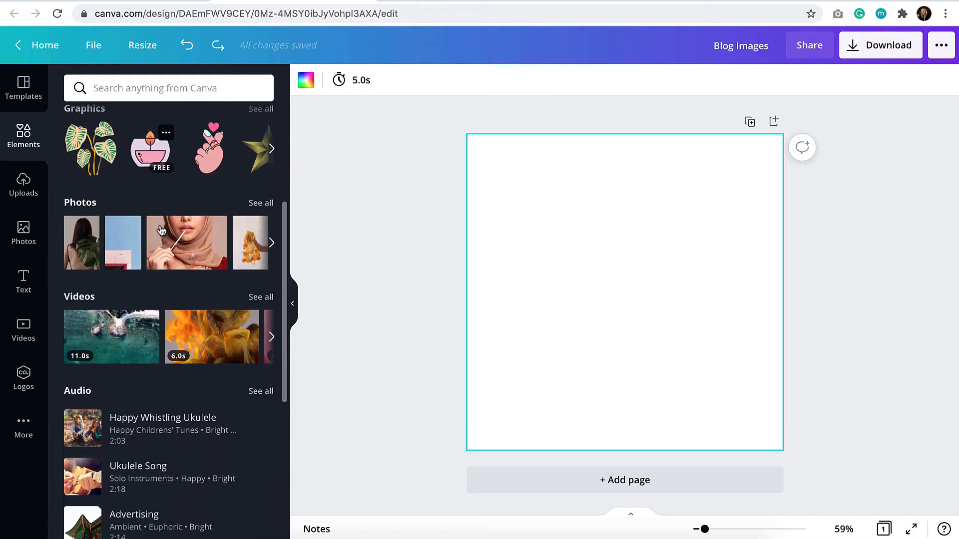
left_click(23, 233)
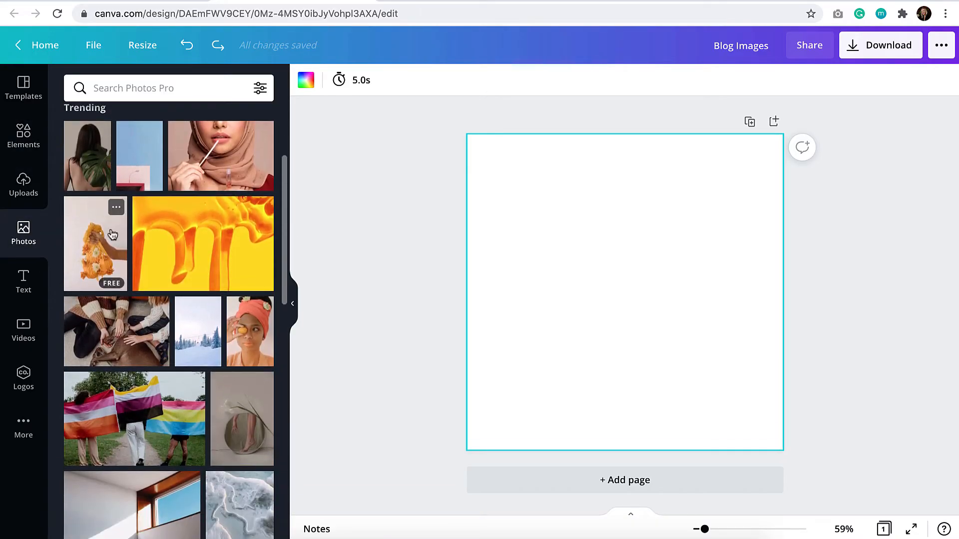
scroll("down", 3)
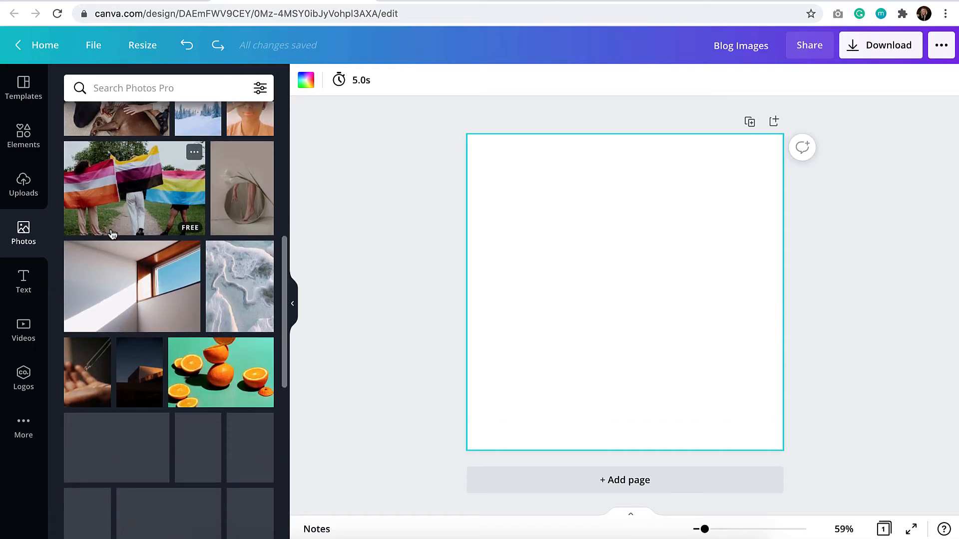
scroll("down", 3)
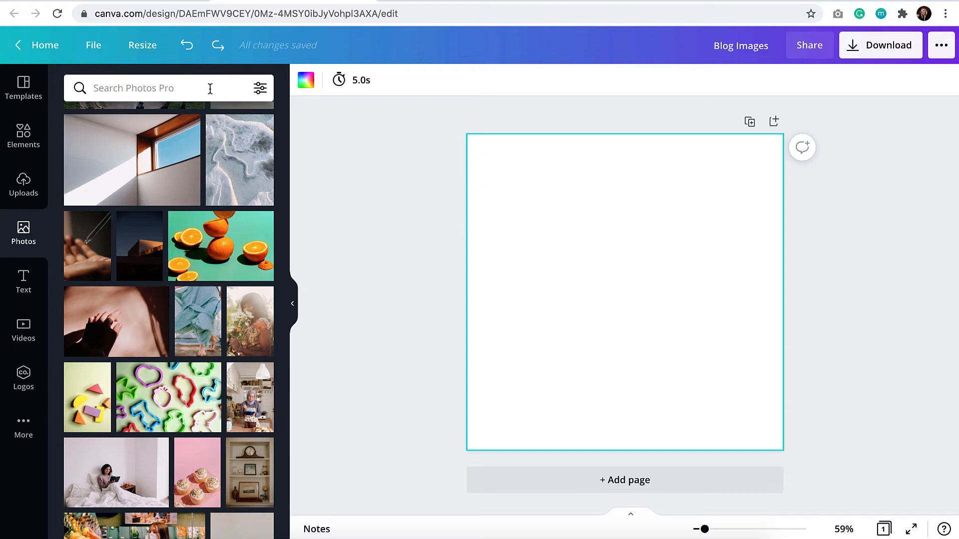
mouse_move(139, 246)
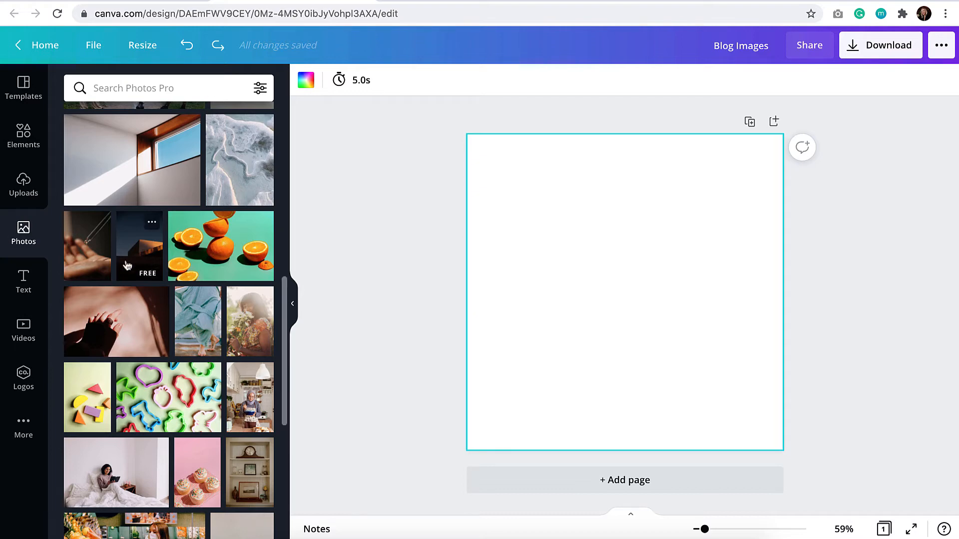
Look through the Text styles, stock Videos and the empty Logos section
left_click(23, 281)
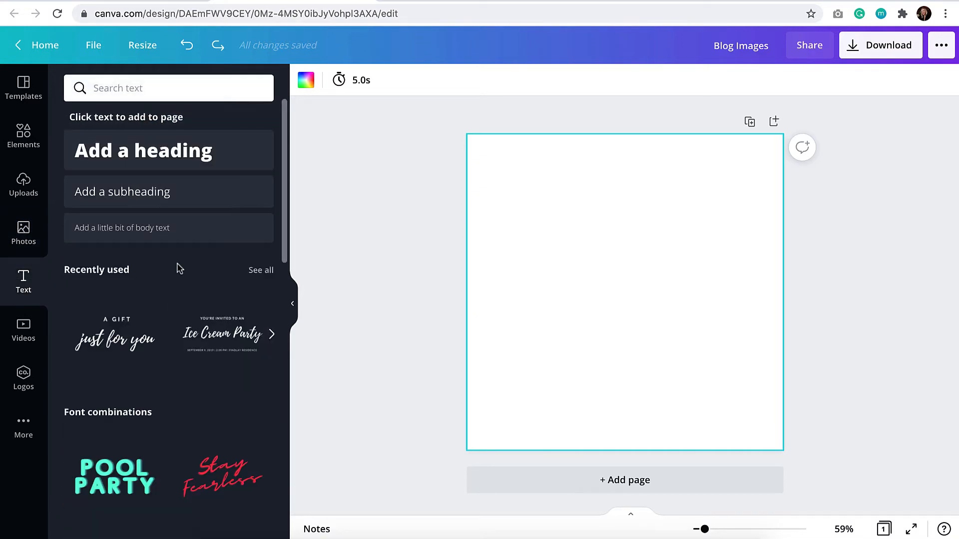
scroll("down", 3)
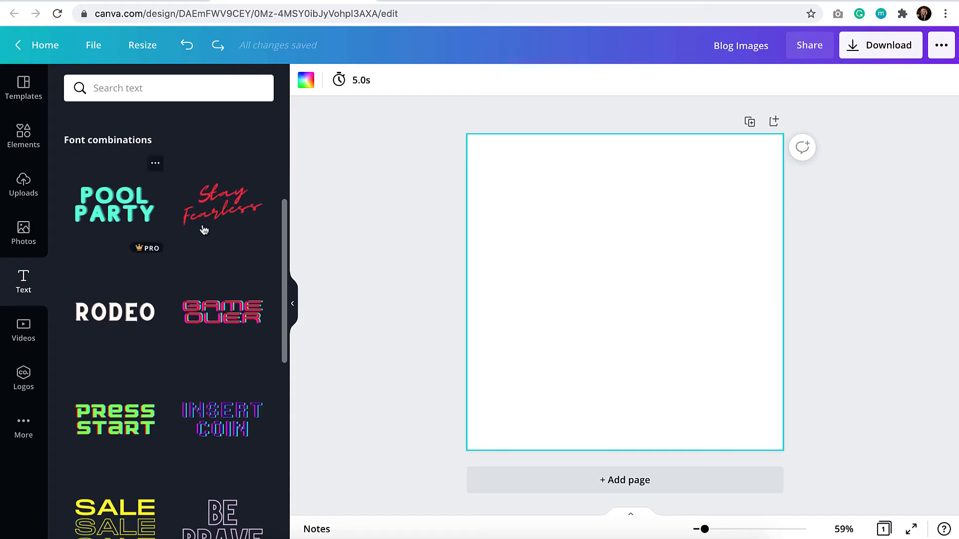
scroll("down", 3)
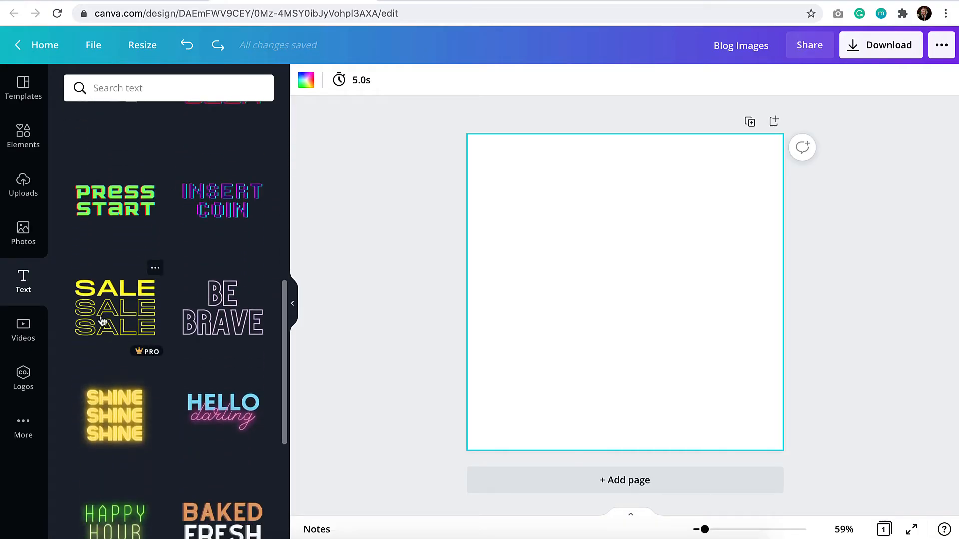
mouse_move(23, 331)
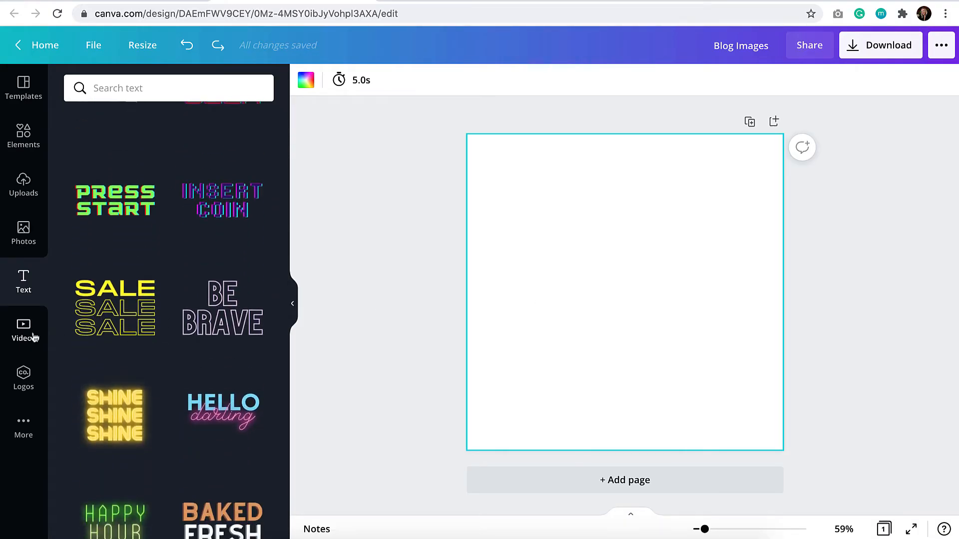
left_click(23, 331)
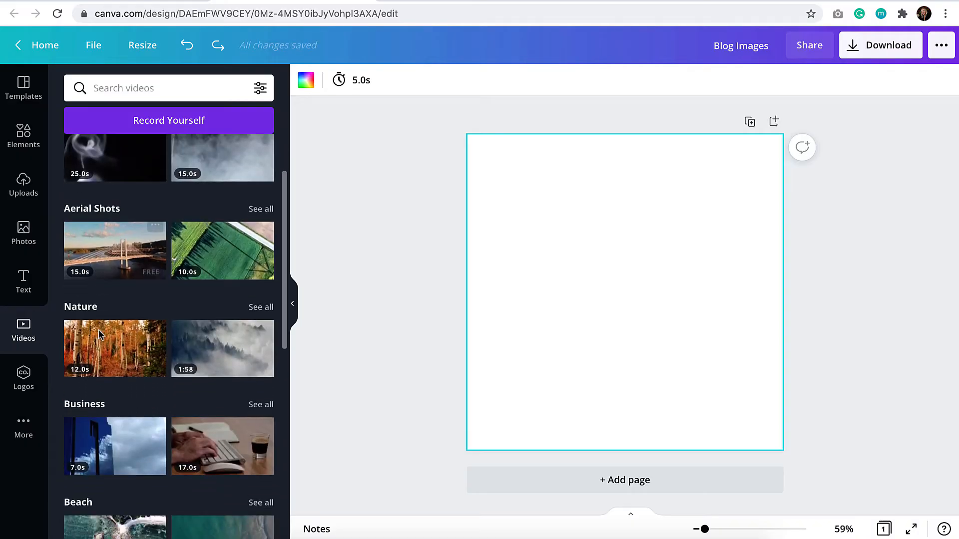
scroll("down", 3)
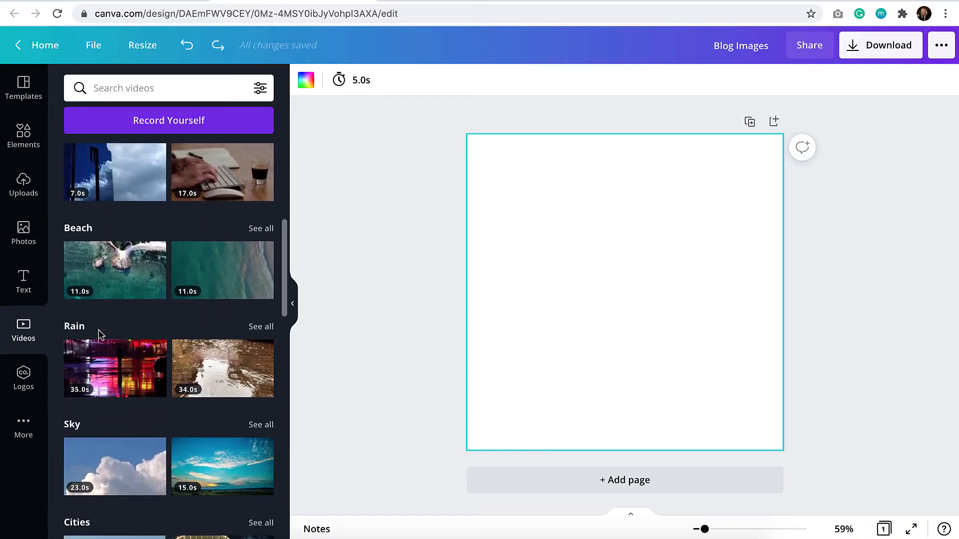
left_click(23, 376)
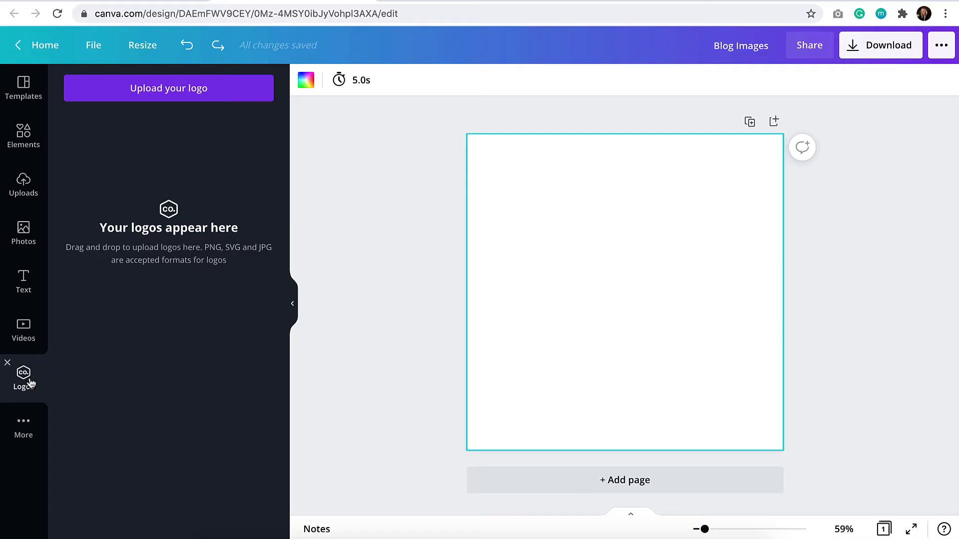
mouse_move(104, 386)
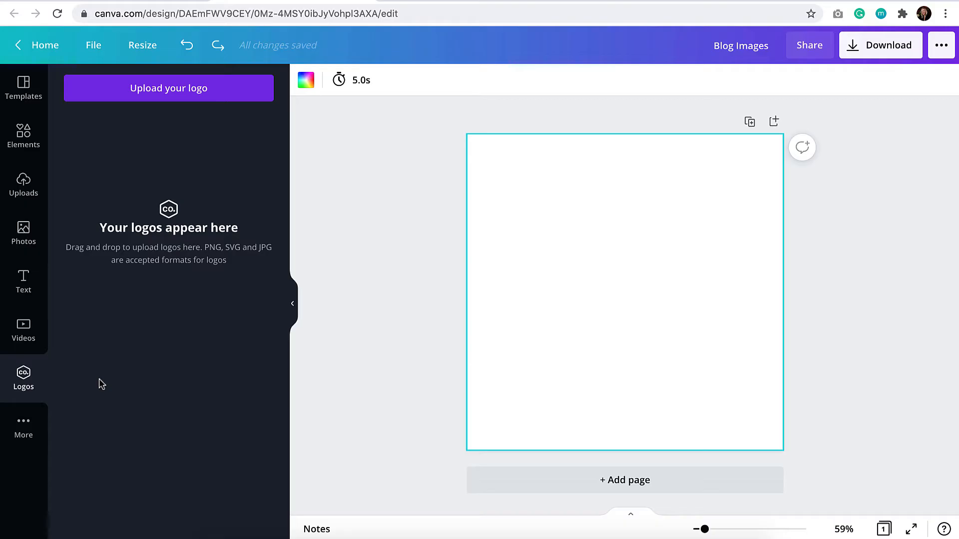
mouse_move(23, 377)
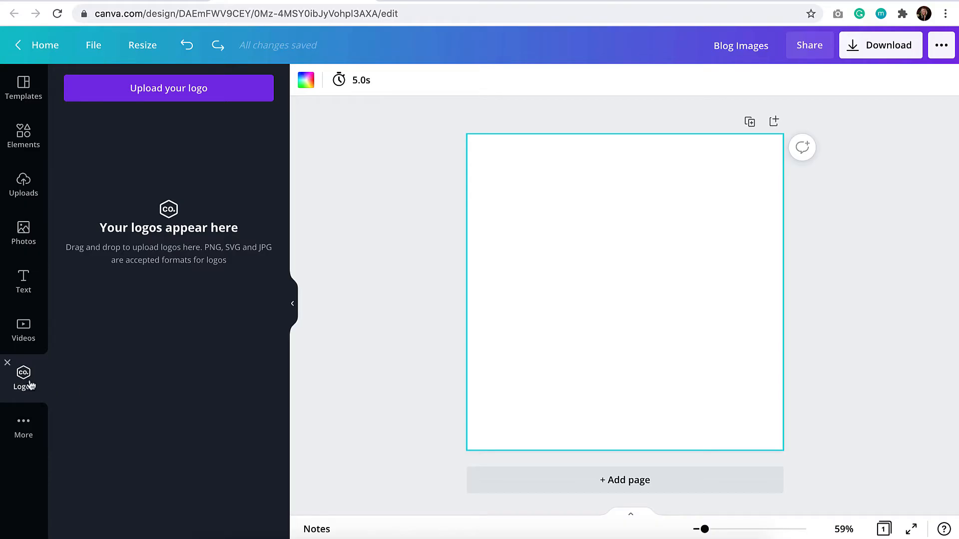
mouse_move(23, 183)
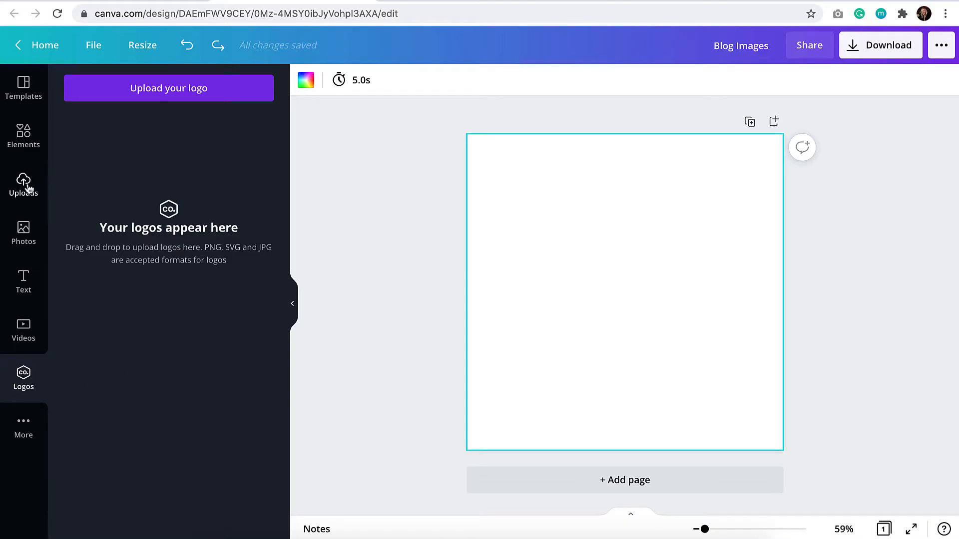
left_click(23, 184)
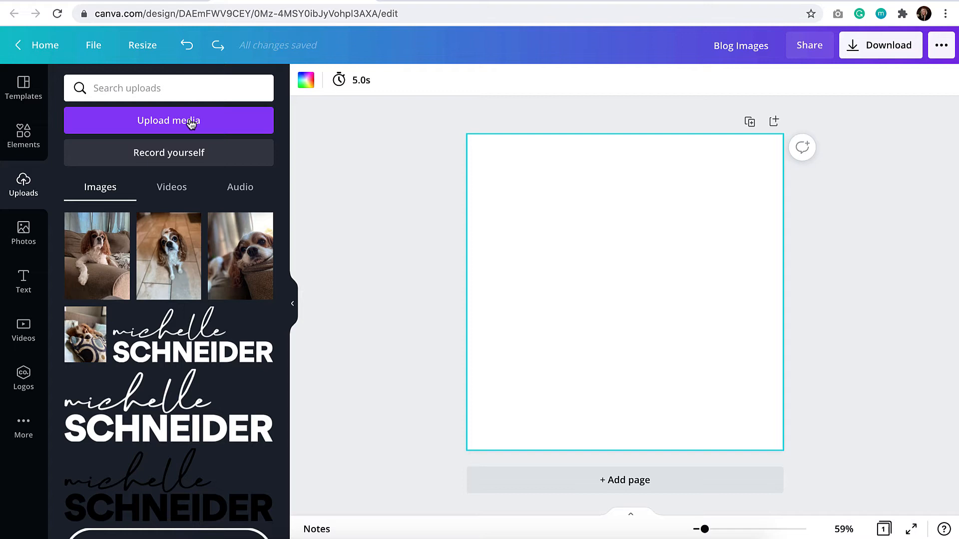
left_click(168, 121)
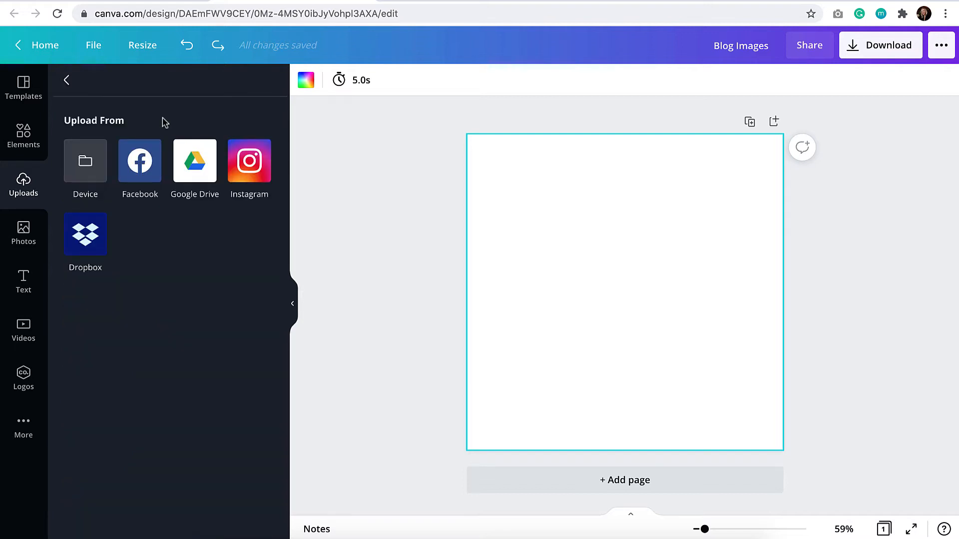
mouse_move(85, 167)
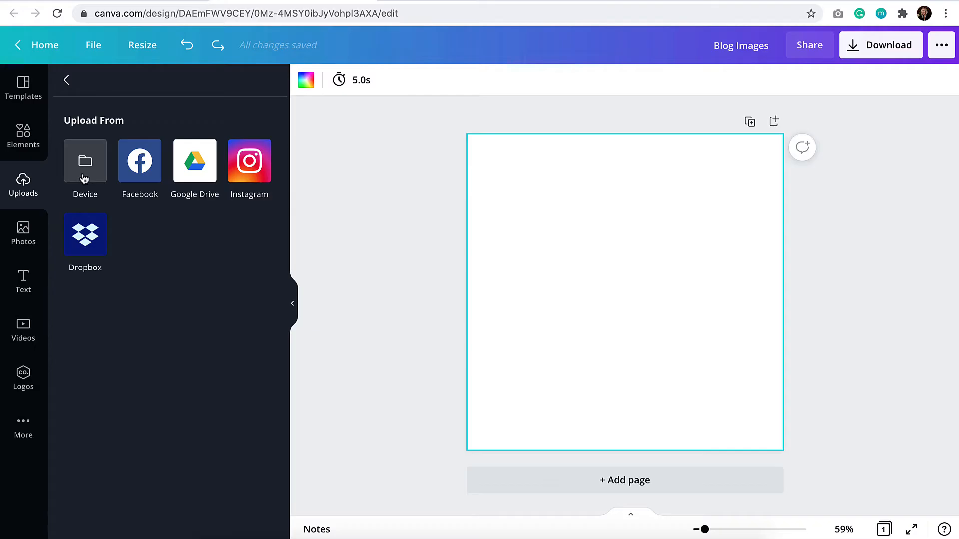
mouse_move(139, 181)
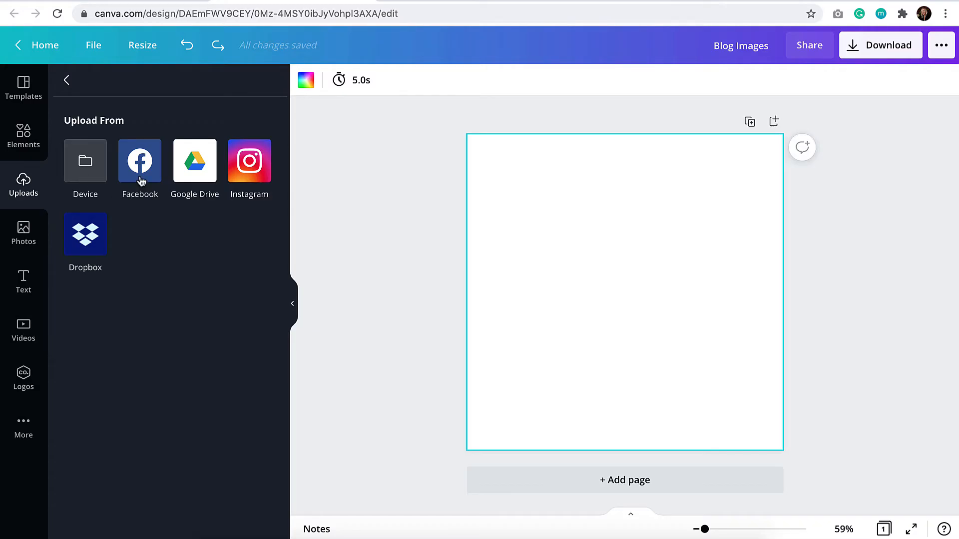
mouse_move(97, 234)
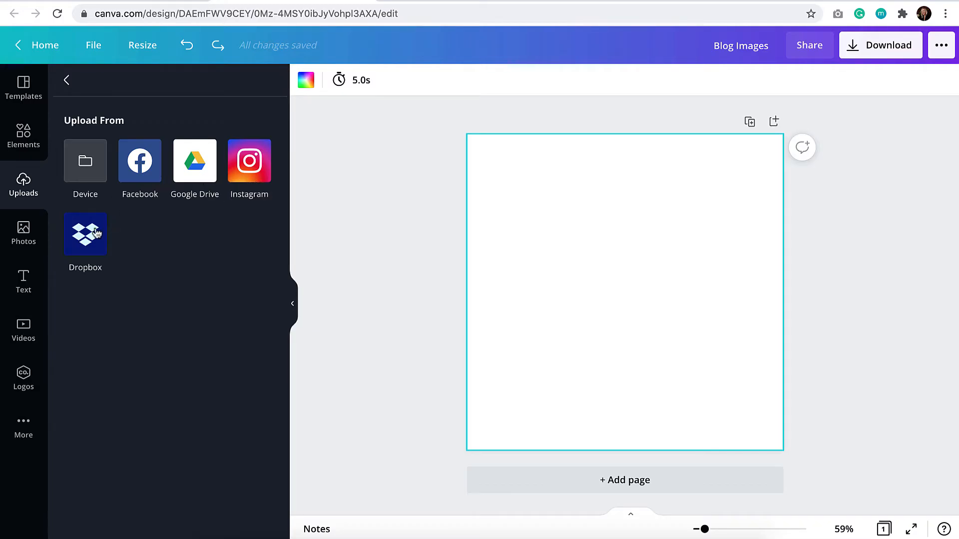
mouse_move(107, 236)
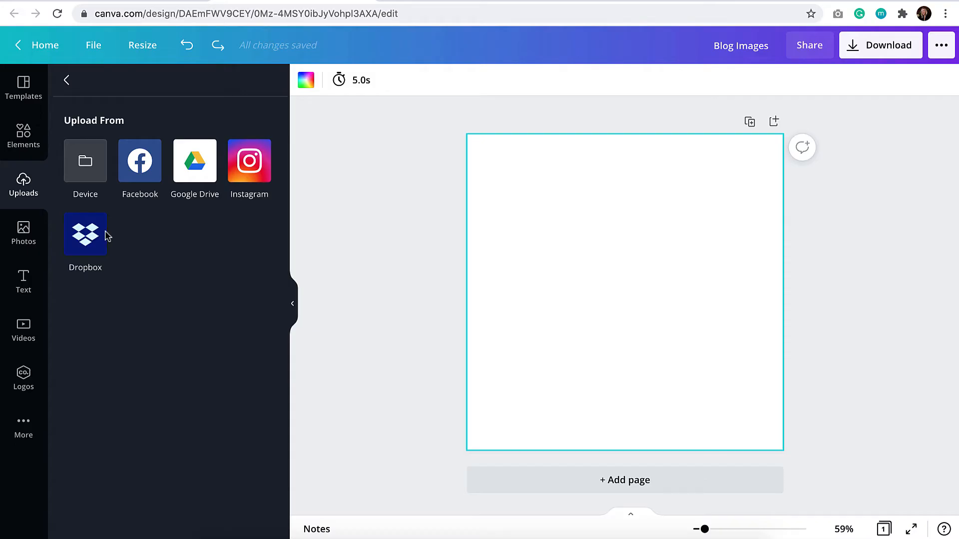
mouse_move(85, 162)
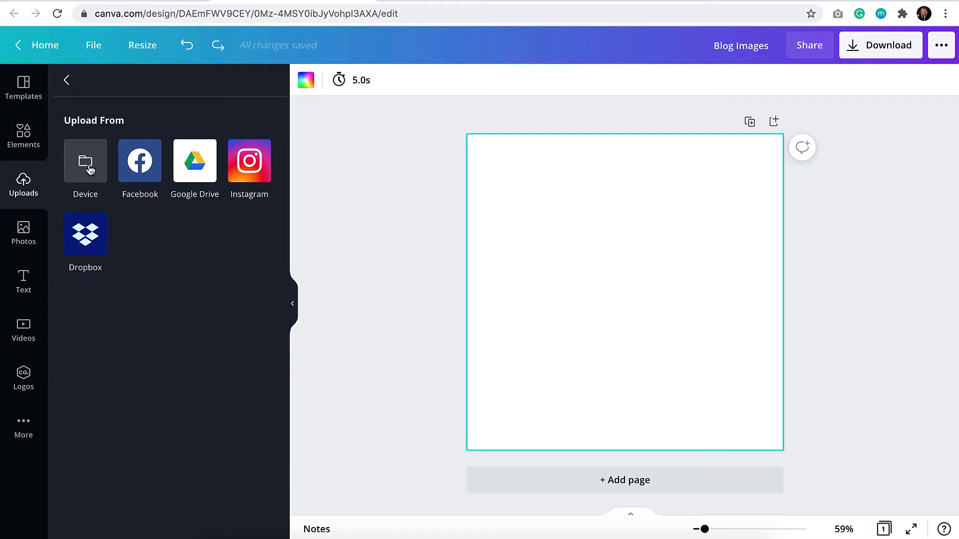
left_click(66, 80)
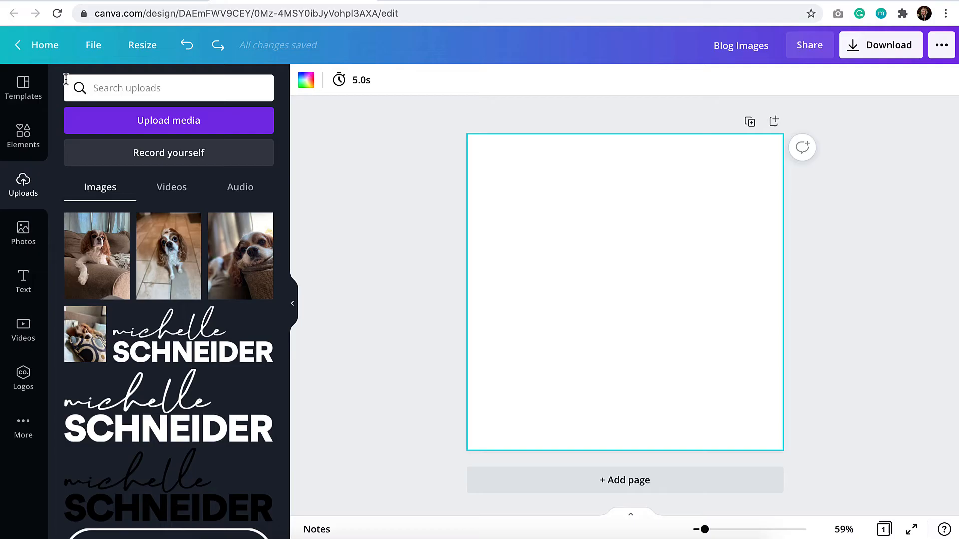
mouse_move(92, 264)
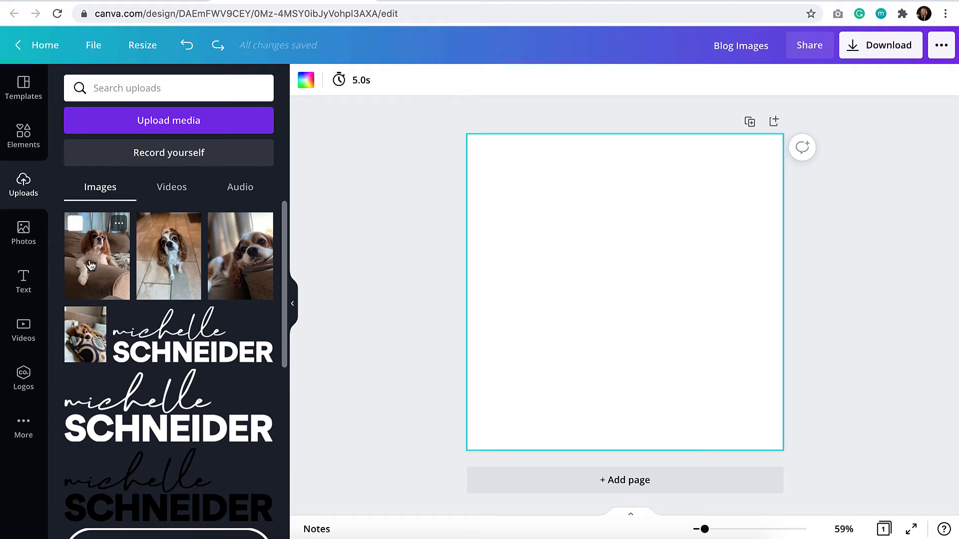
mouse_move(100, 266)
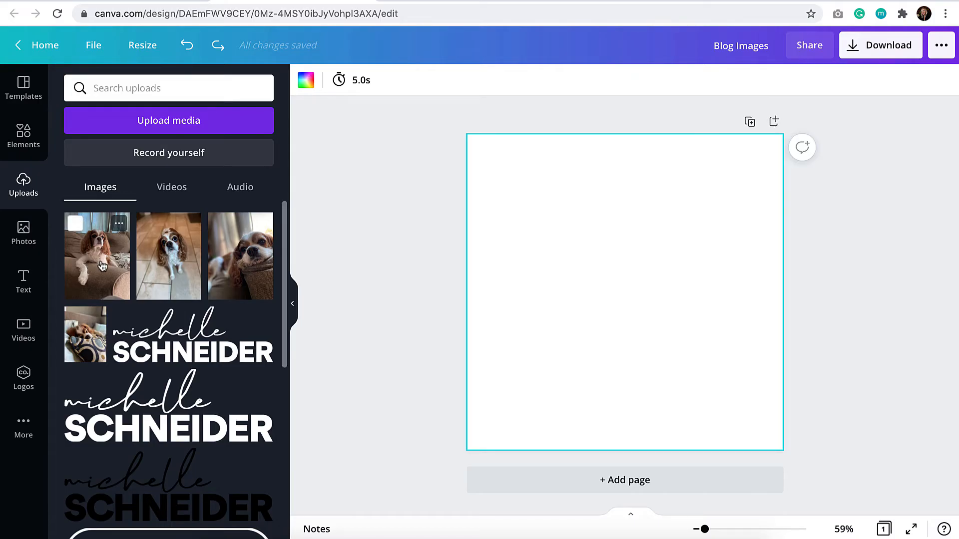
mouse_move(240, 256)
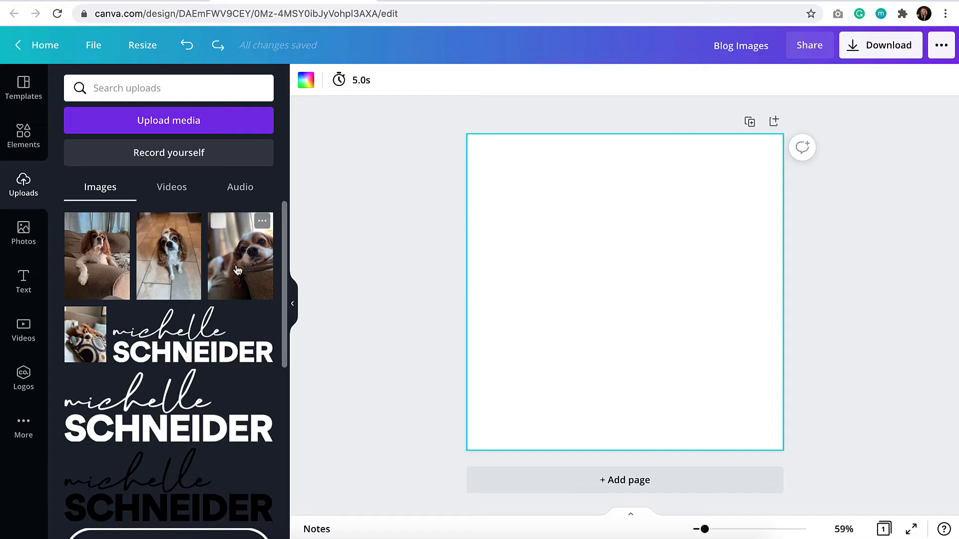
mouse_move(96, 255)
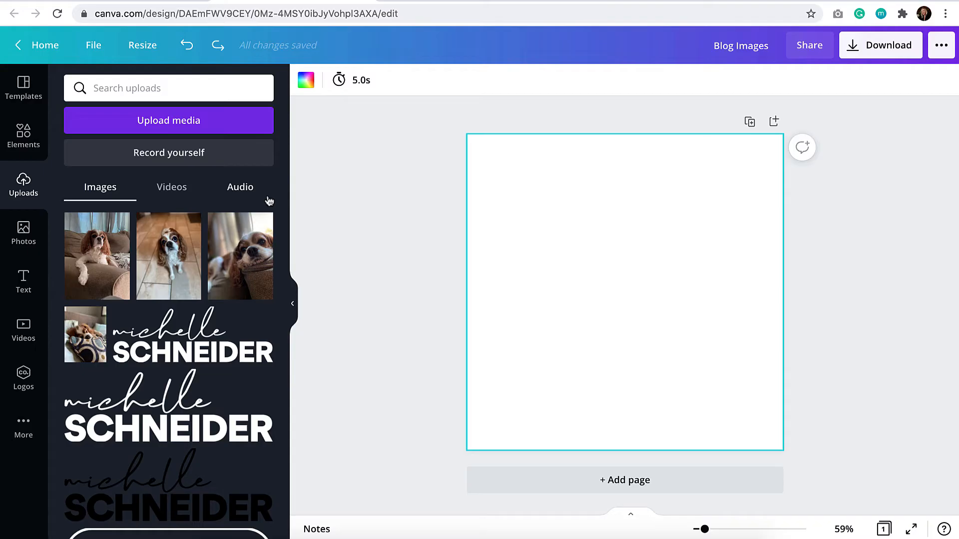
mouse_move(280, 193)
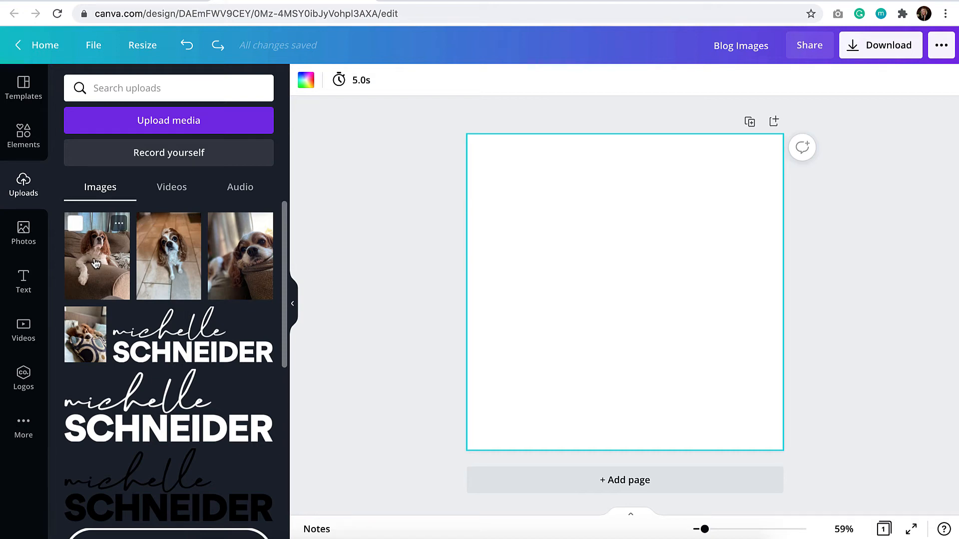
Place the uploaded dog-on-sofa photo so it fills page 1, then select it
left_click(97, 256)
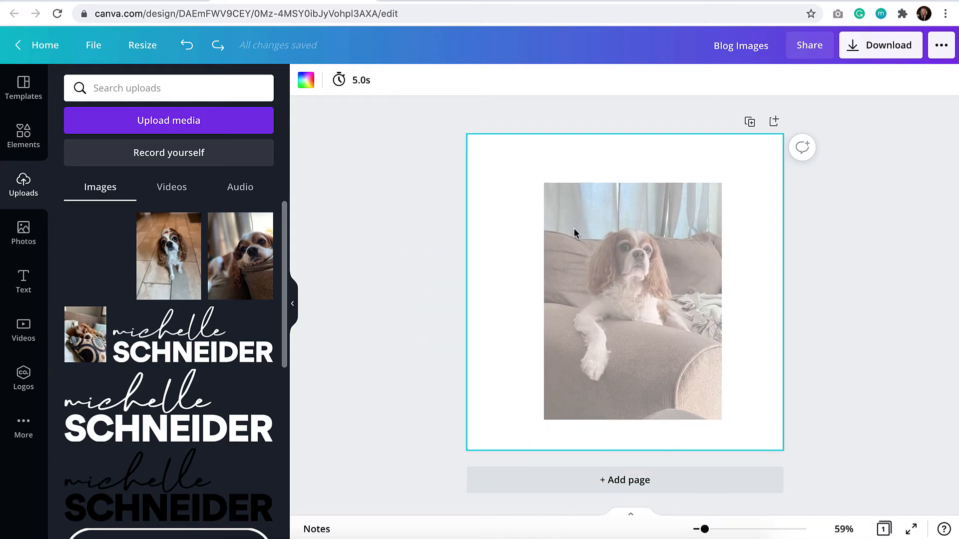
left_click(633, 300)
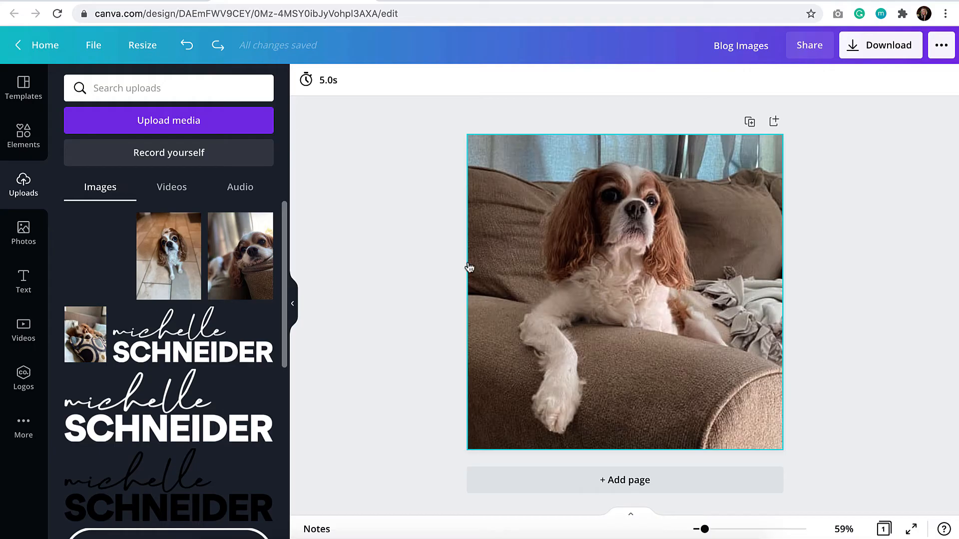
left_click(459, 266)
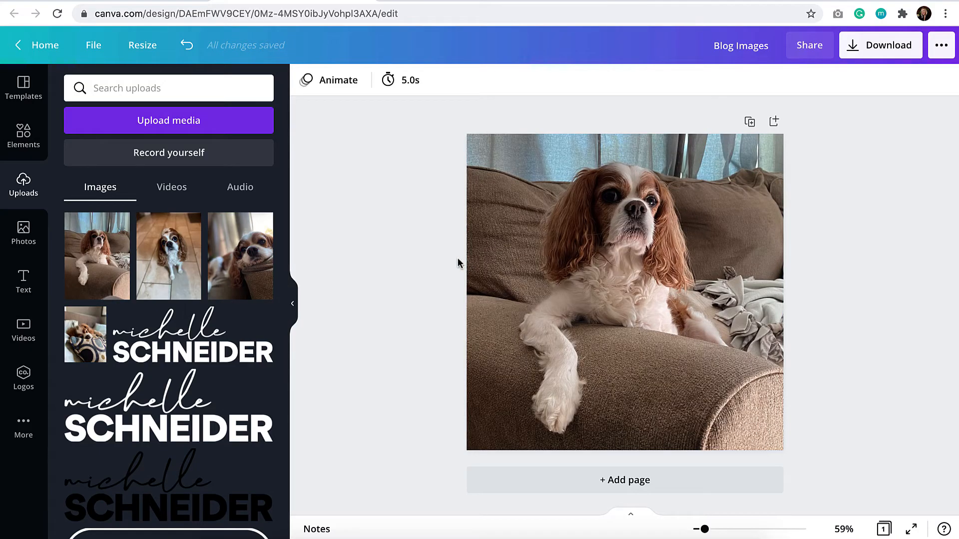
left_click(625, 291)
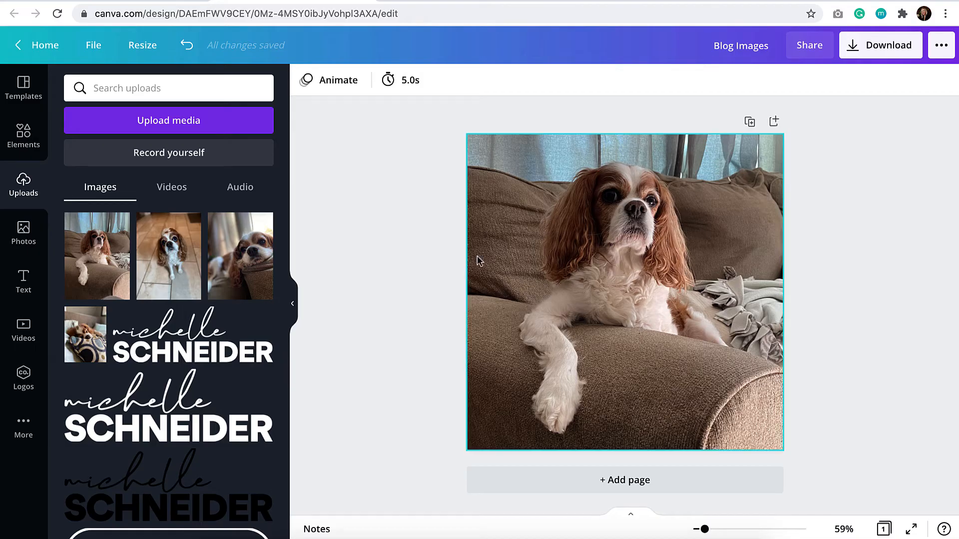
mouse_move(511, 251)
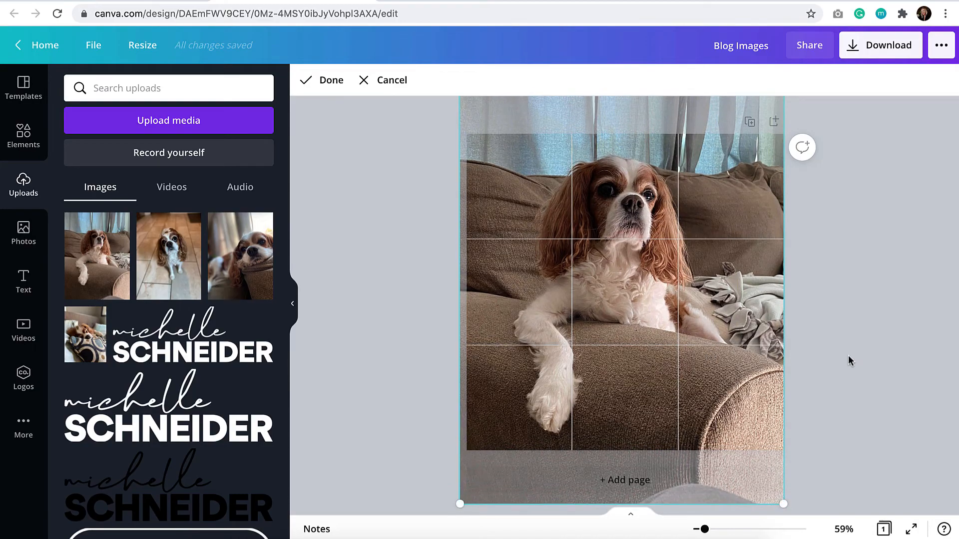
Confirm the reframed crop of the sofa photo on page 1
left_click(320, 80)
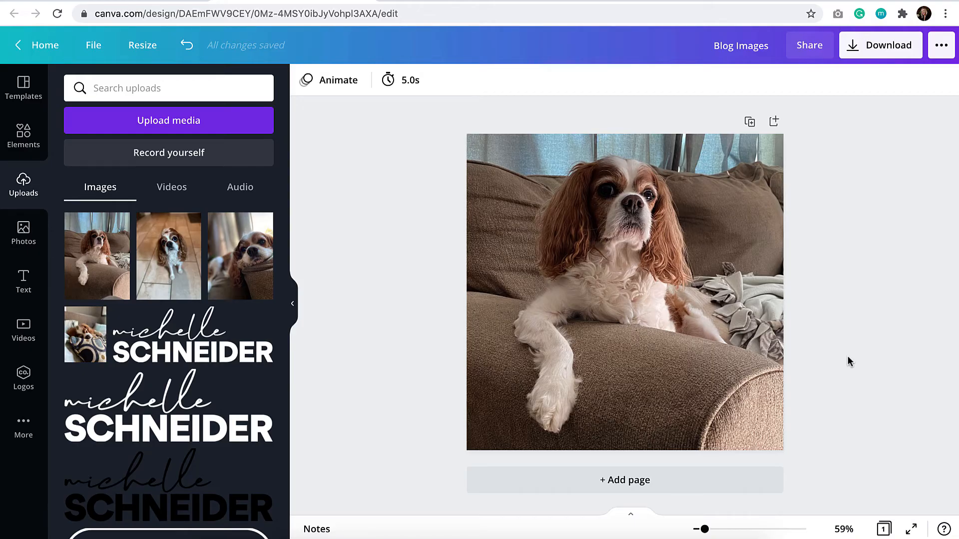
mouse_move(830, 347)
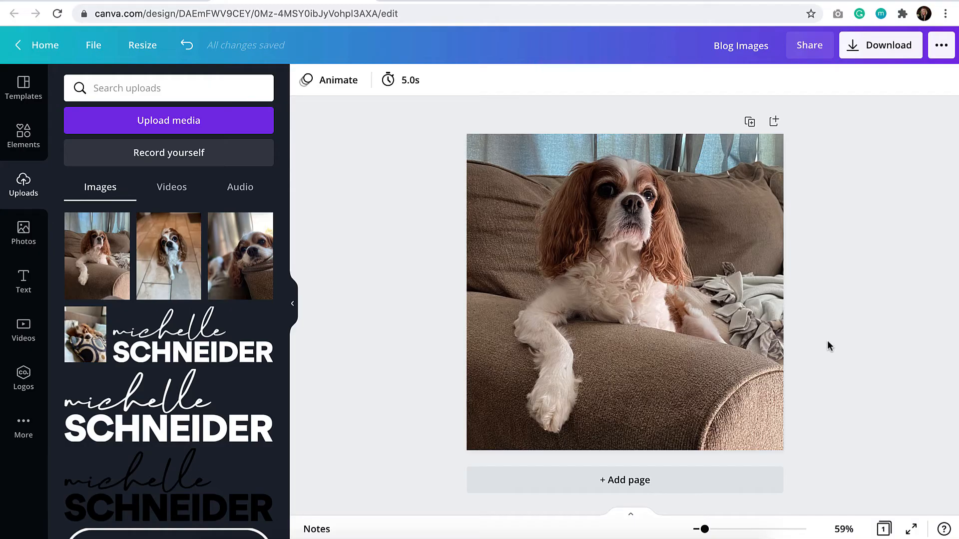
mouse_move(699, 486)
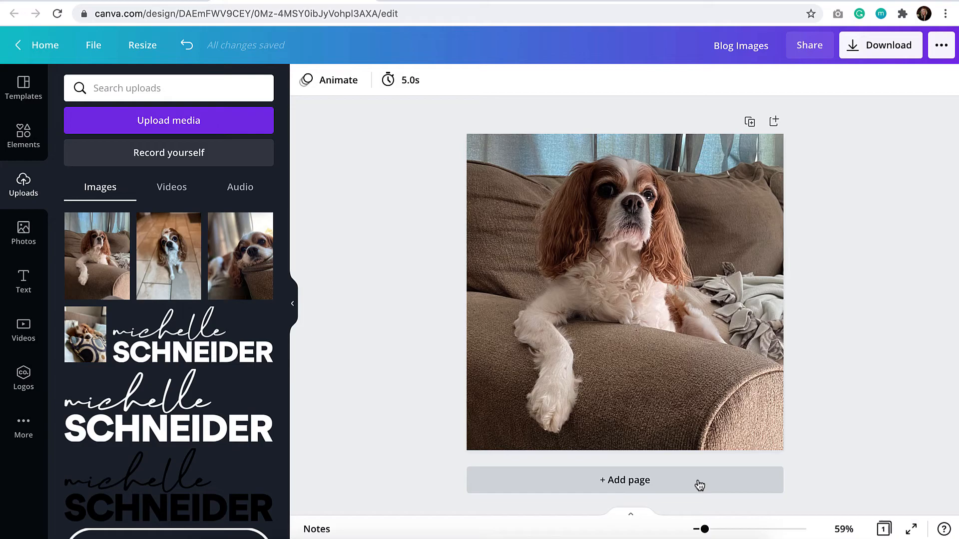
mouse_move(677, 484)
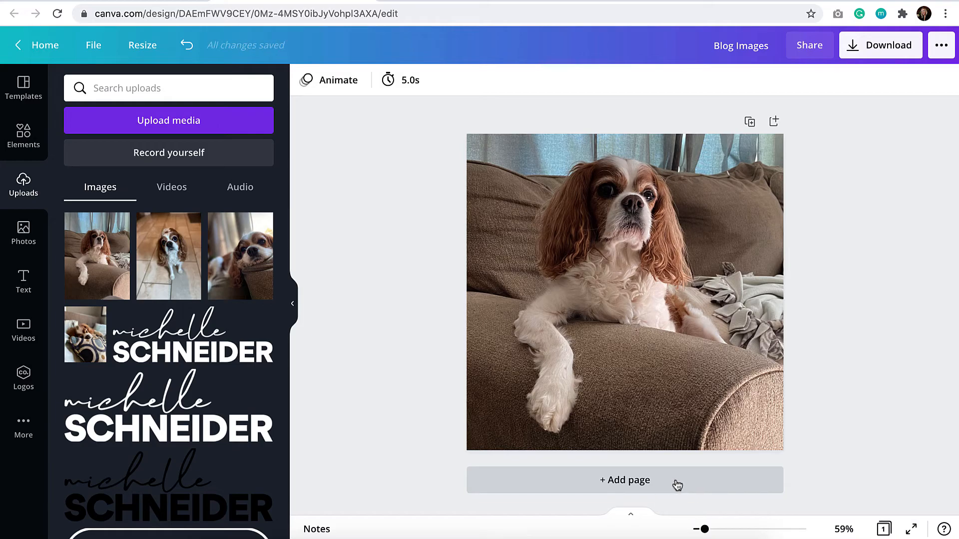
Add page 2 filled with the dog-on-tiles photo and adjust its square framing
left_click(625, 481)
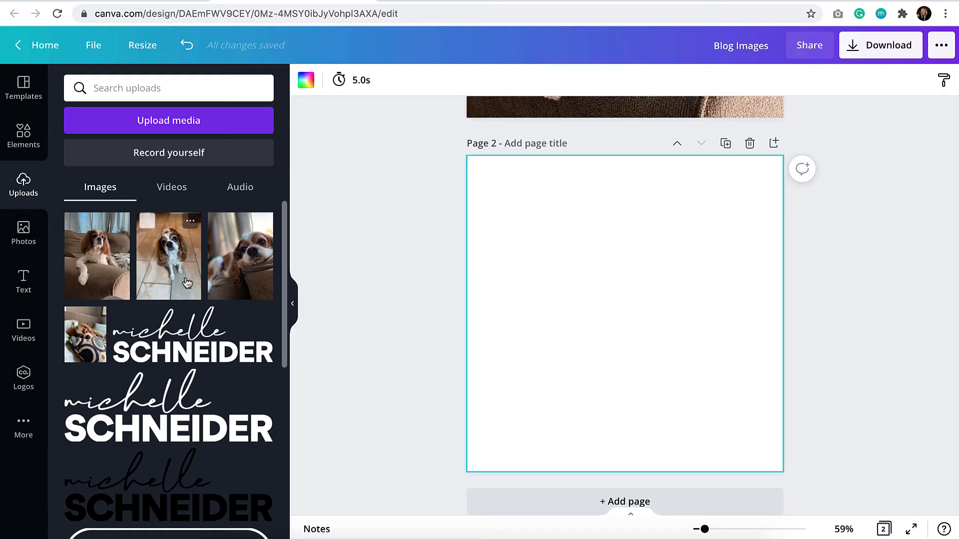
left_click(168, 256)
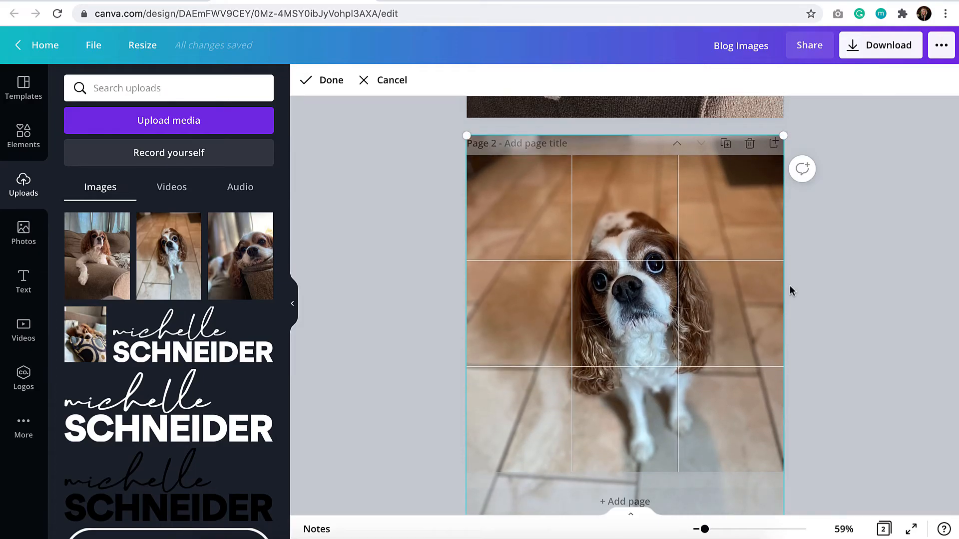
left_click(320, 80)
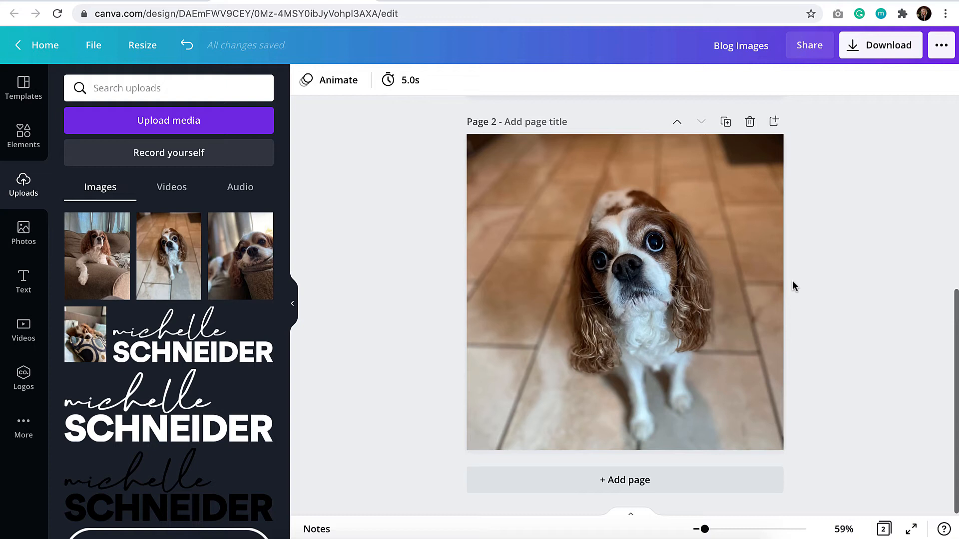
double_click(624, 293)
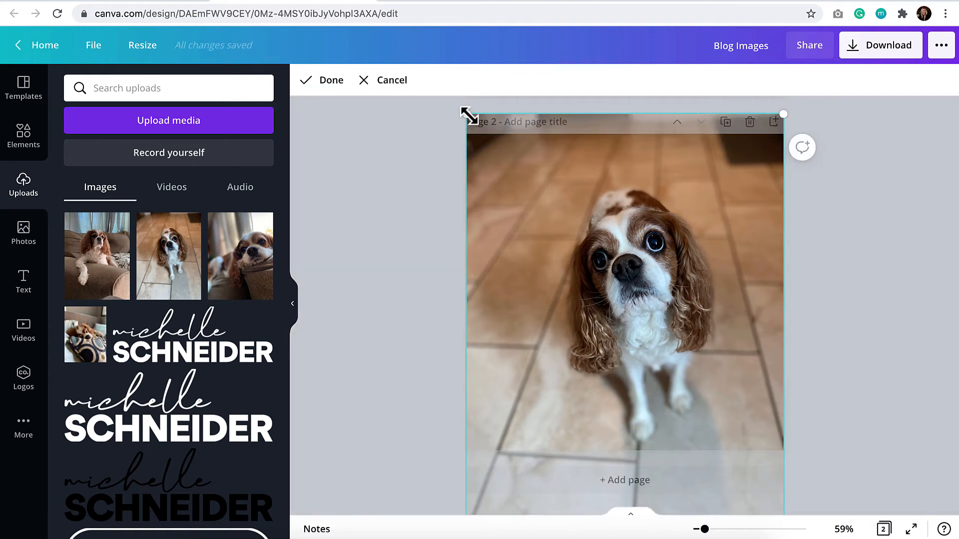
left_click(320, 80)
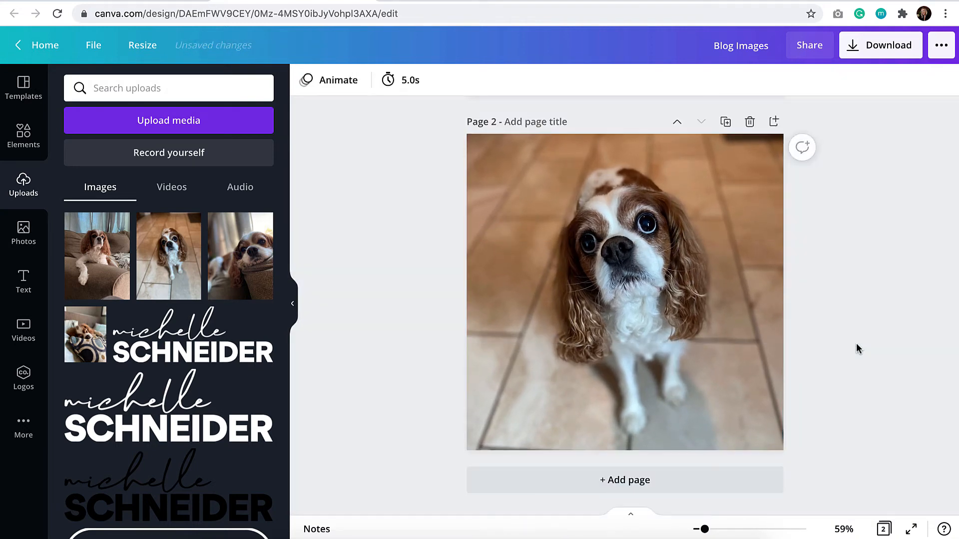
left_click(624, 293)
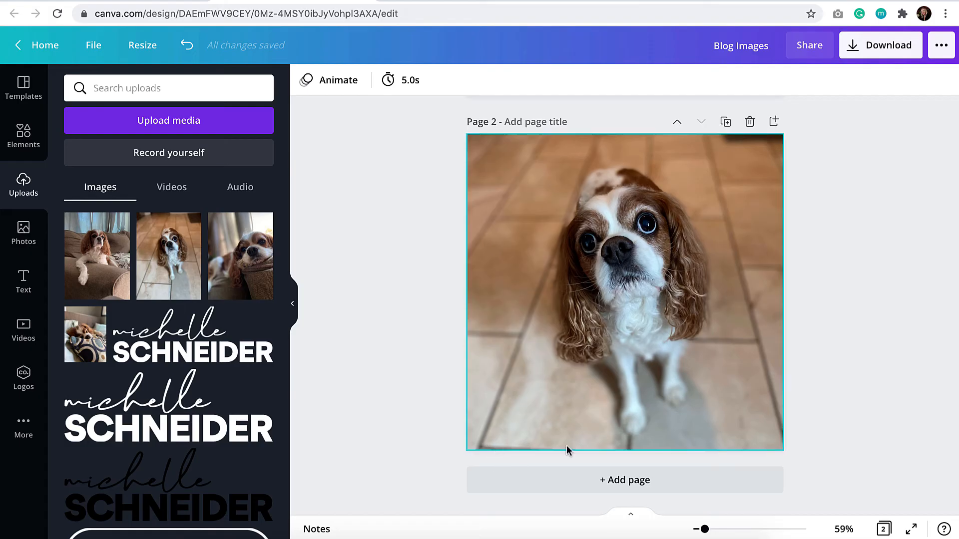
double_click(624, 292)
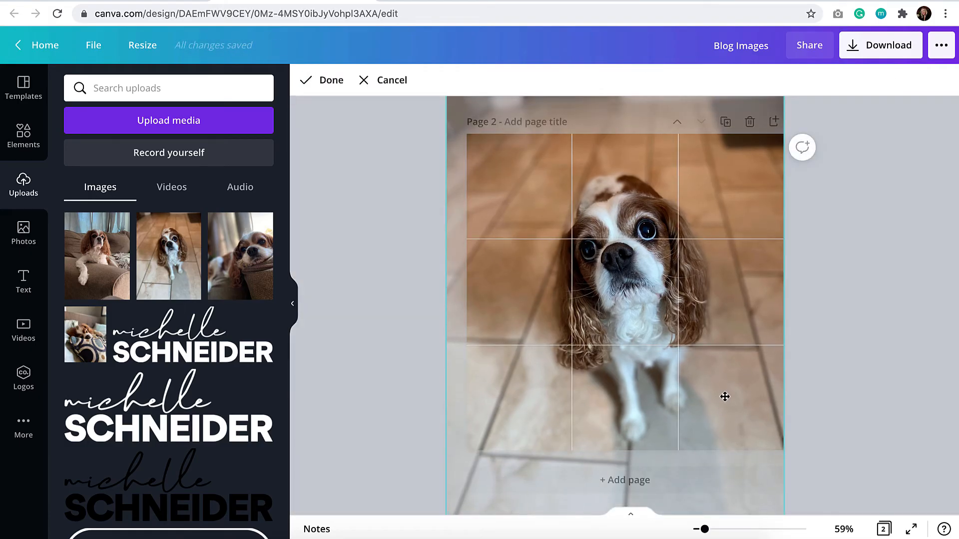
left_click(321, 80)
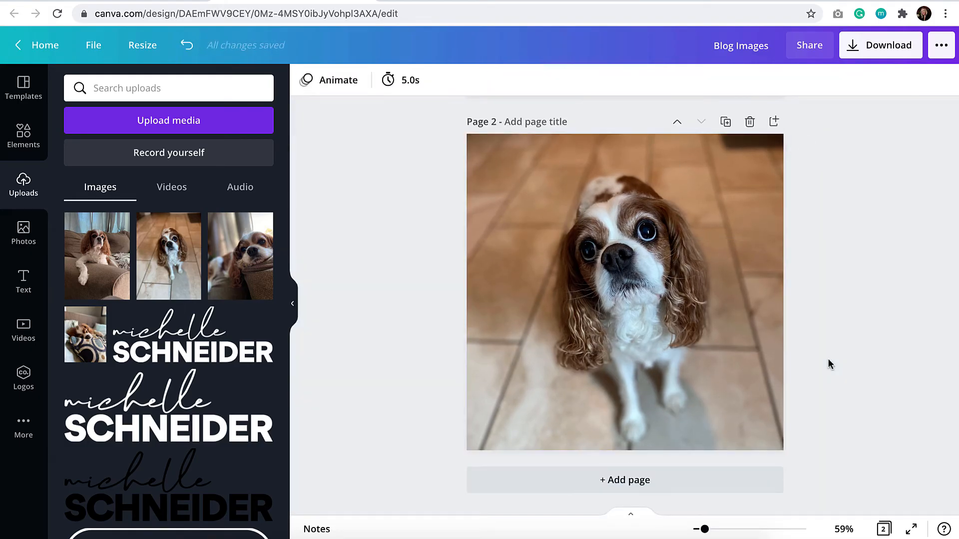
Add another page and fill it with the sleeping dog on the pillow photo
left_click(624, 479)
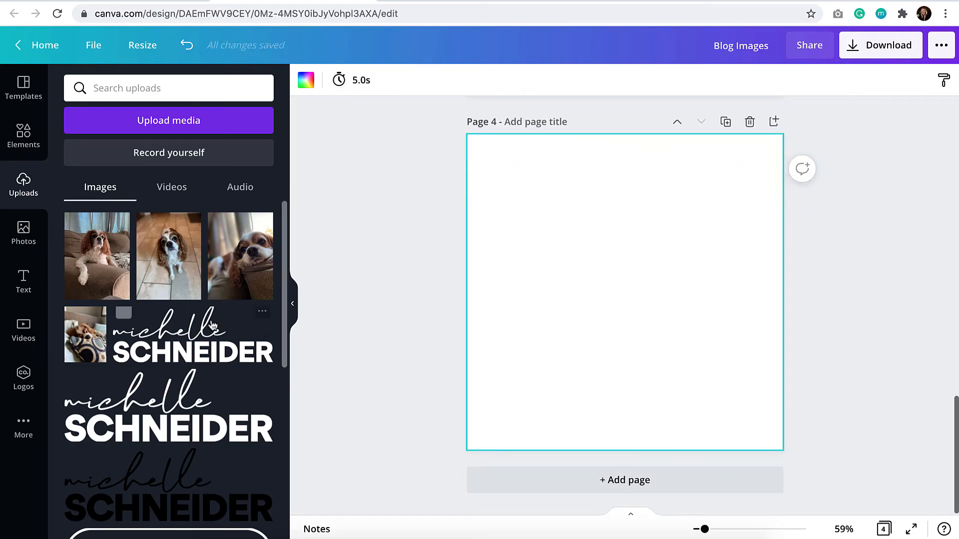
left_click(85, 333)
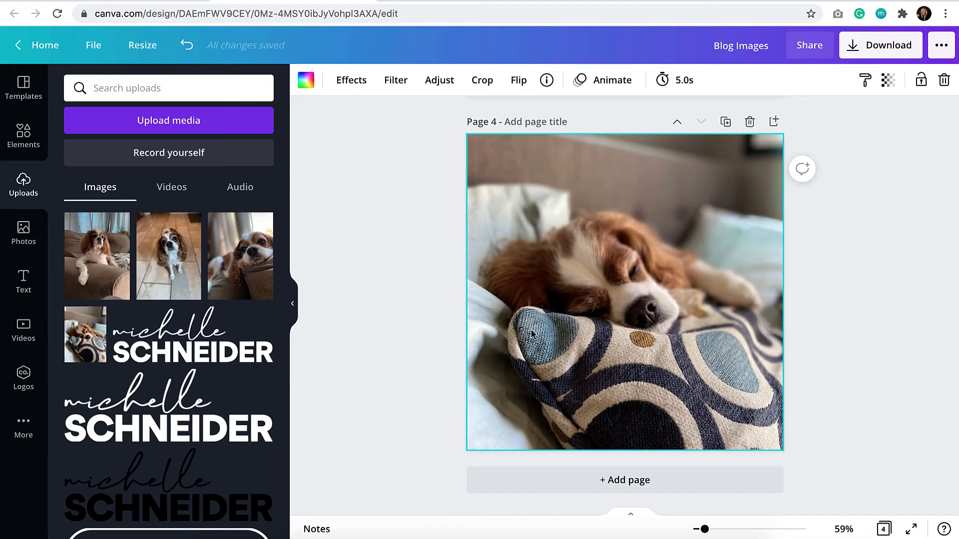
mouse_move(877, 317)
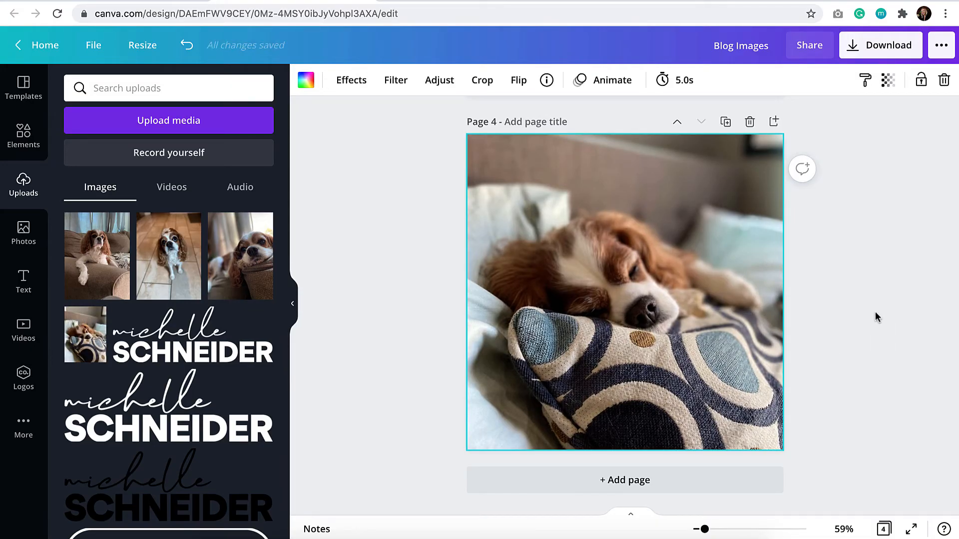
mouse_move(857, 323)
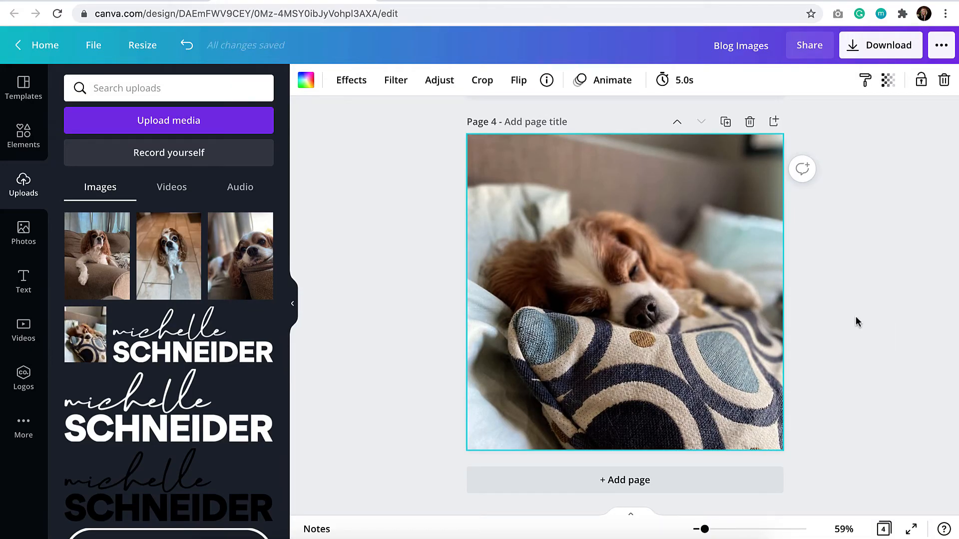
scroll("up", 3)
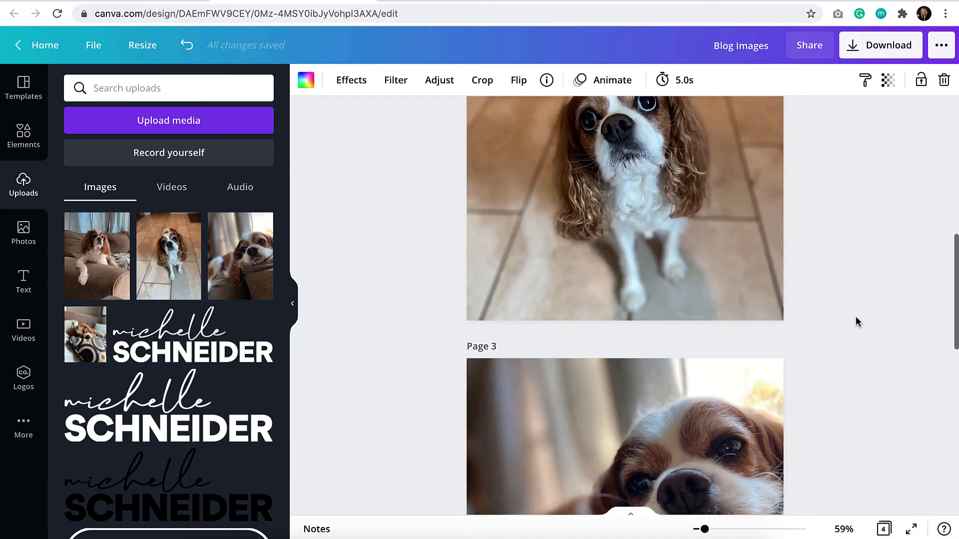
Return to page 1 and bring up the design's Download options
scroll("up", 3)
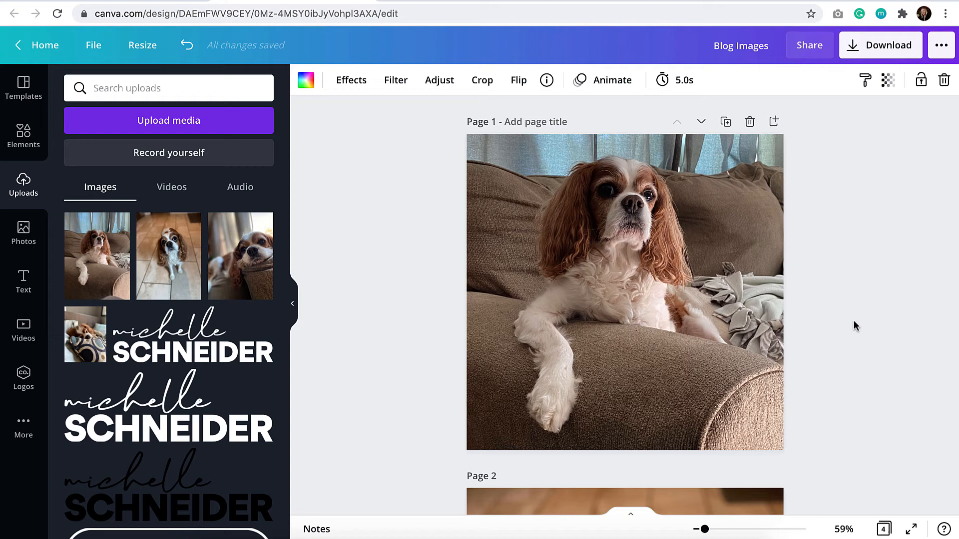
mouse_move(863, 189)
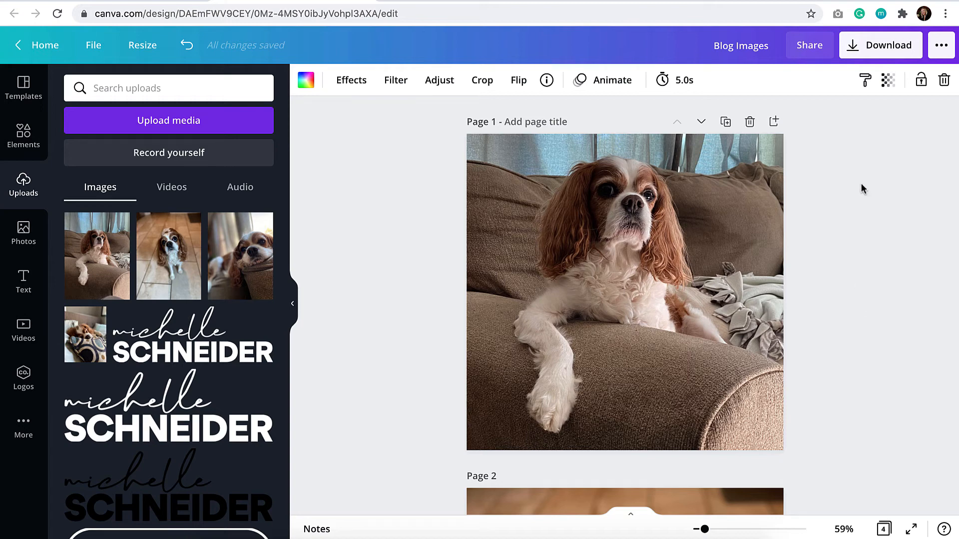
mouse_move(881, 45)
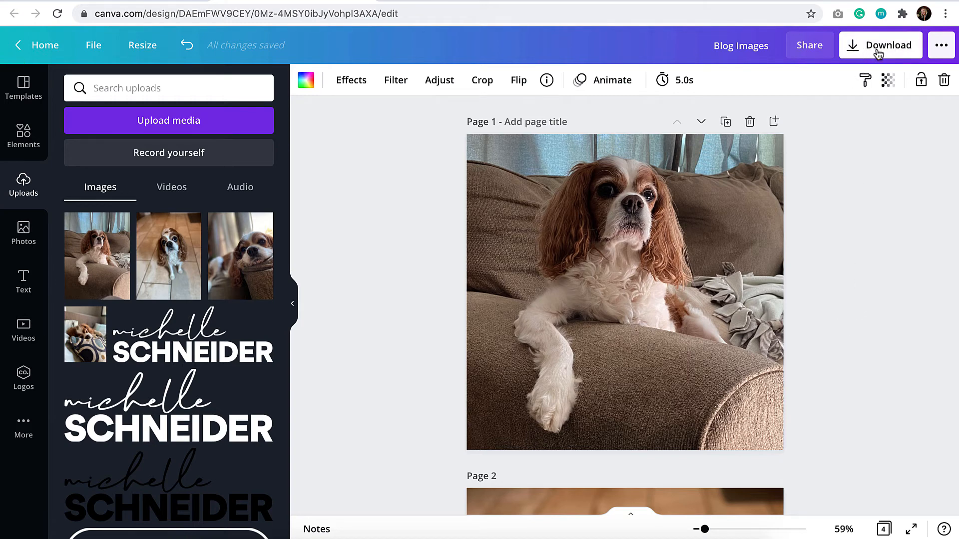
left_click(881, 45)
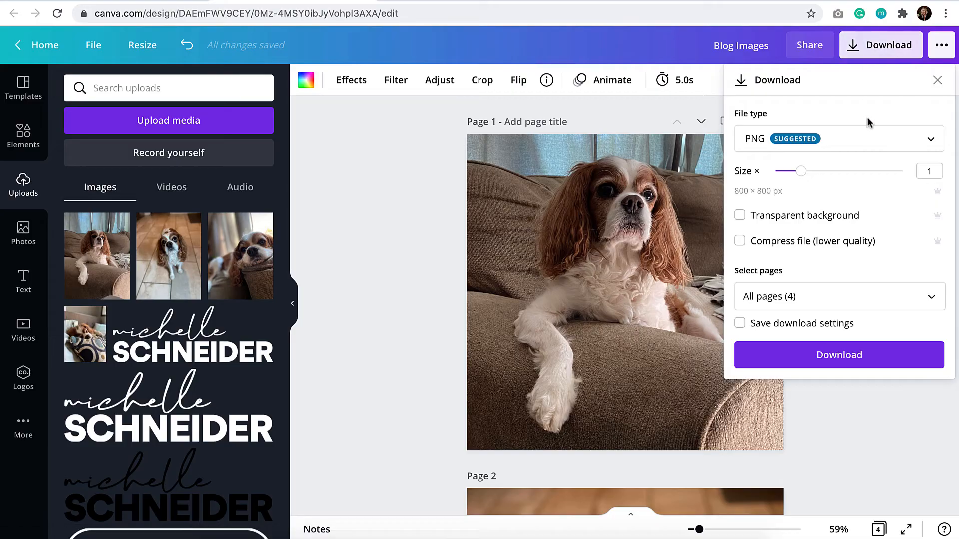
mouse_move(932, 140)
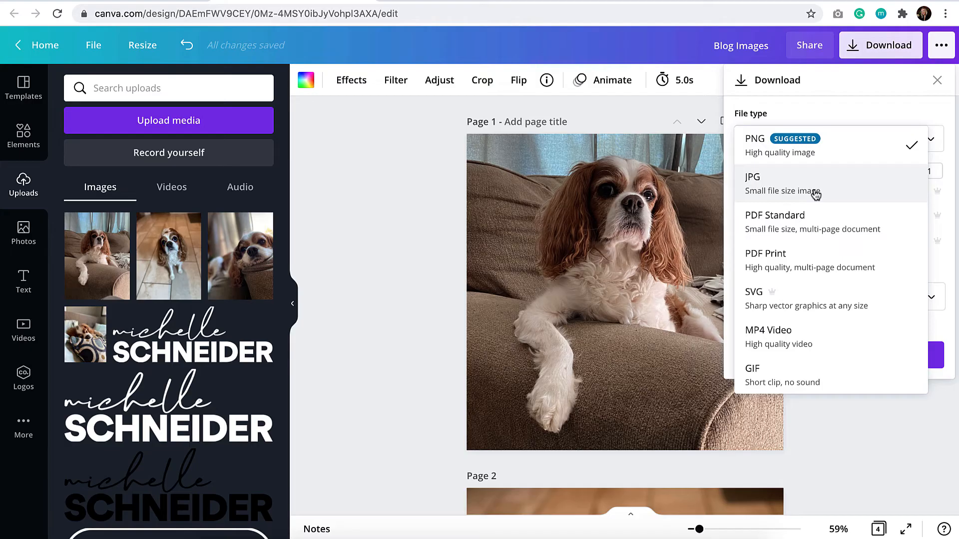
mouse_move(856, 235)
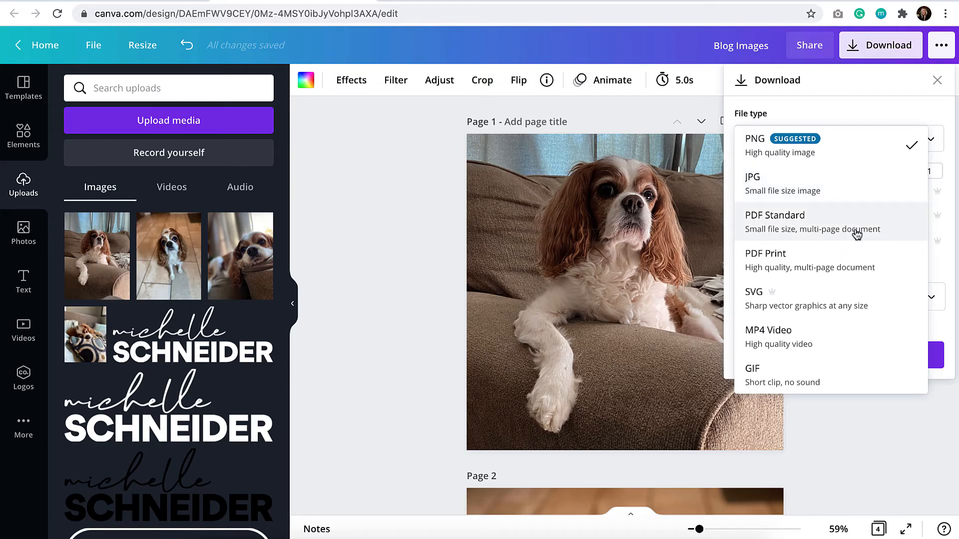
mouse_move(852, 279)
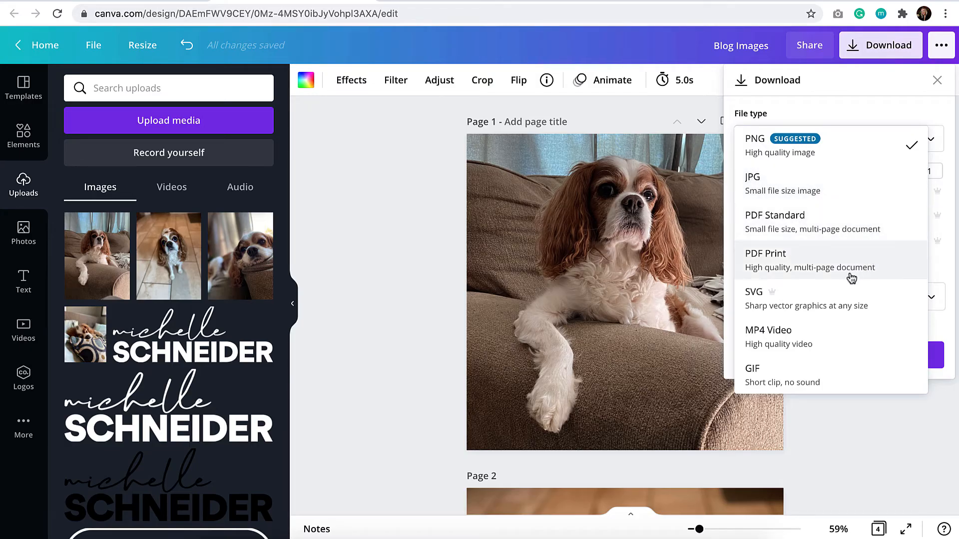
mouse_move(873, 270)
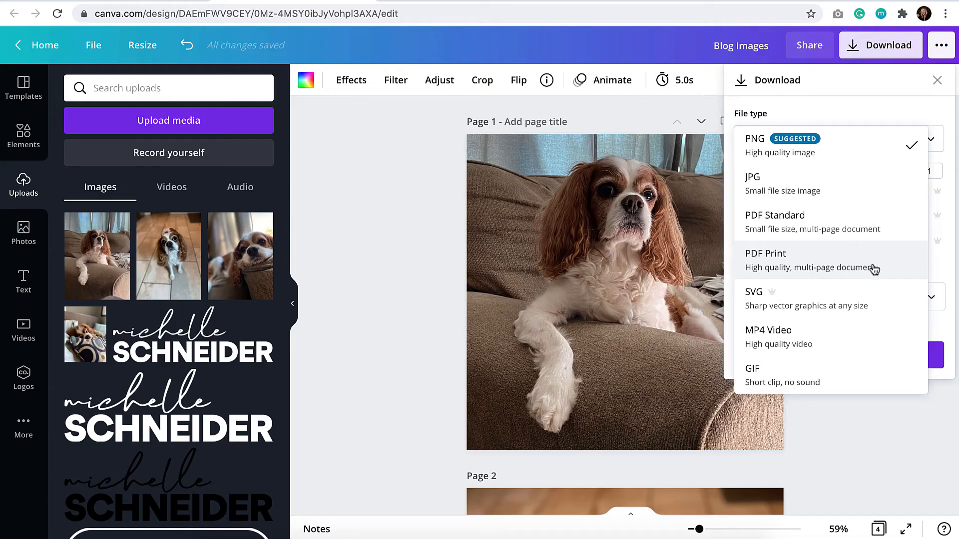
mouse_move(777, 297)
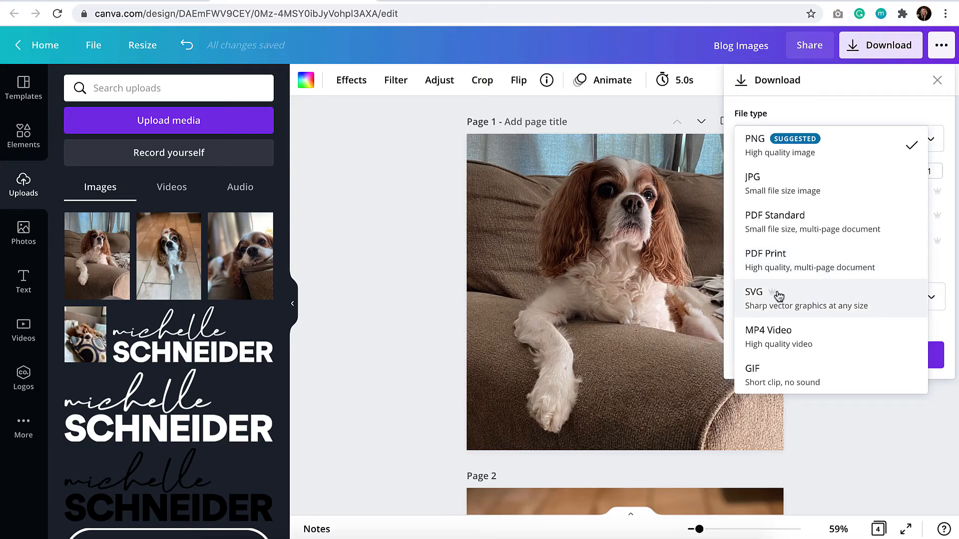
mouse_move(885, 305)
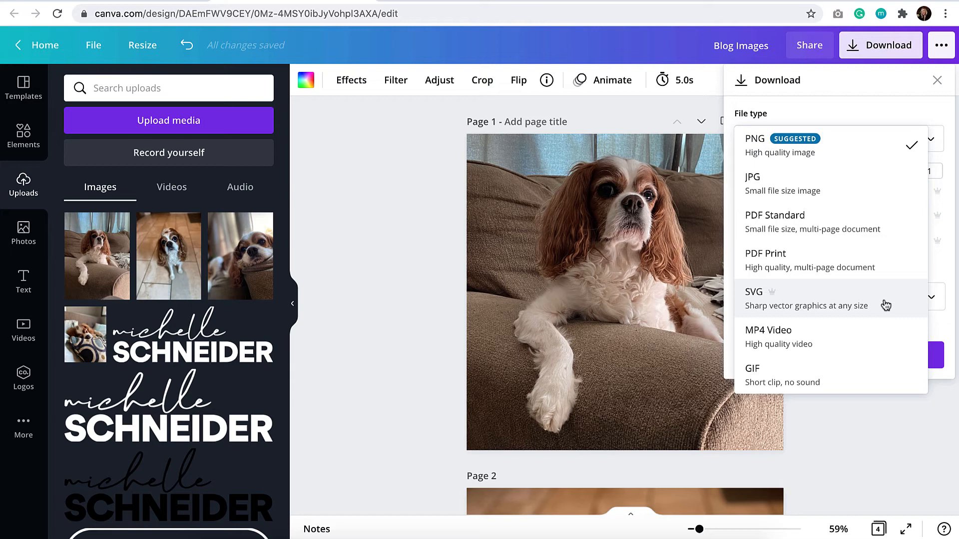
mouse_move(877, 352)
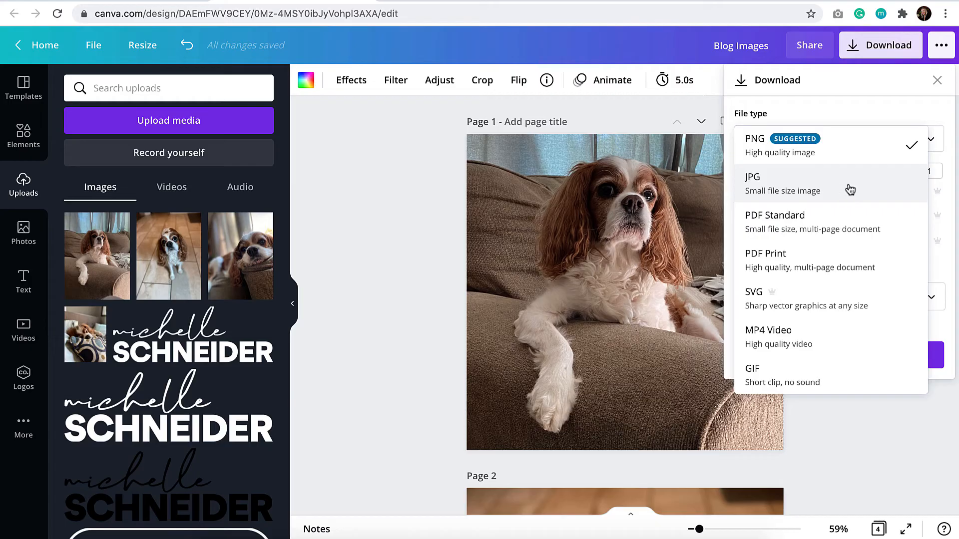
Choose JPG as the download file type
left_click(752, 183)
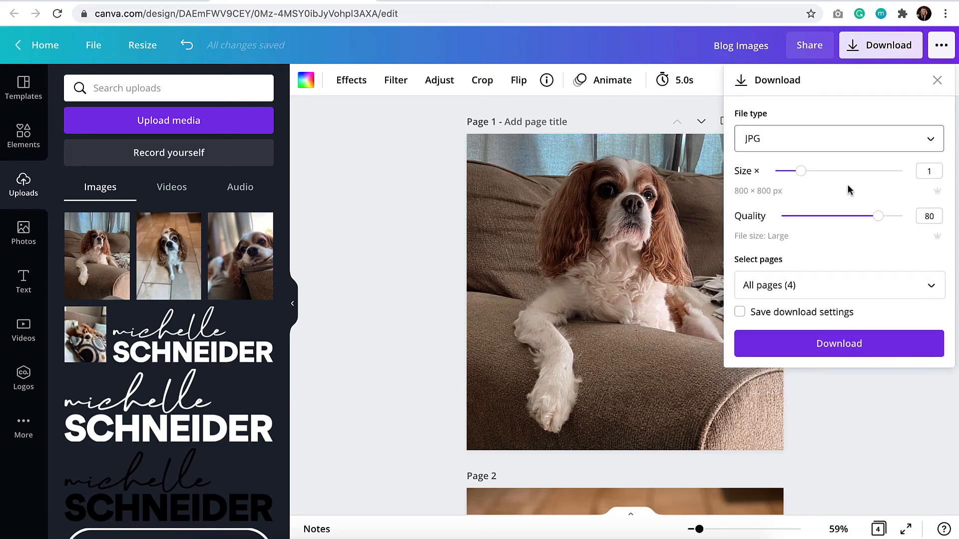
mouse_move(801, 179)
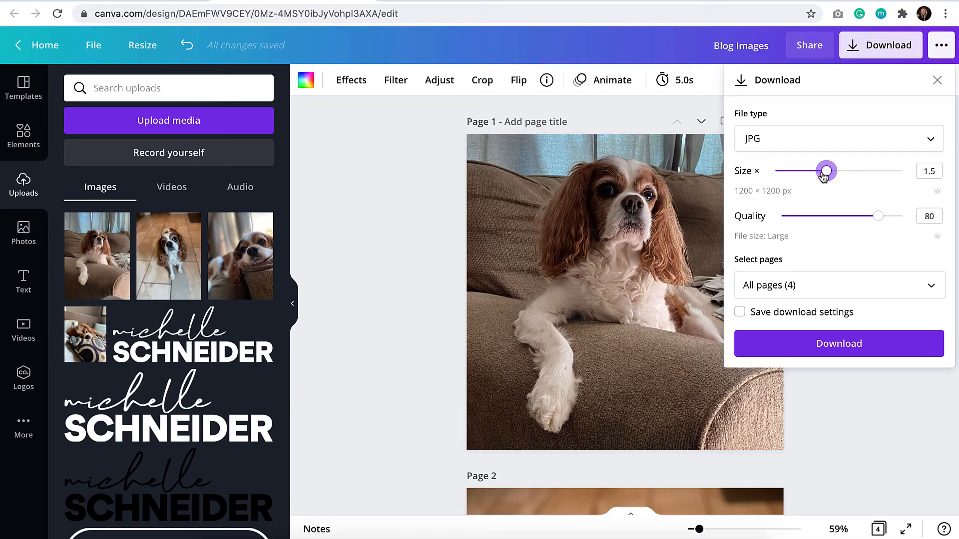
mouse_move(796, 203)
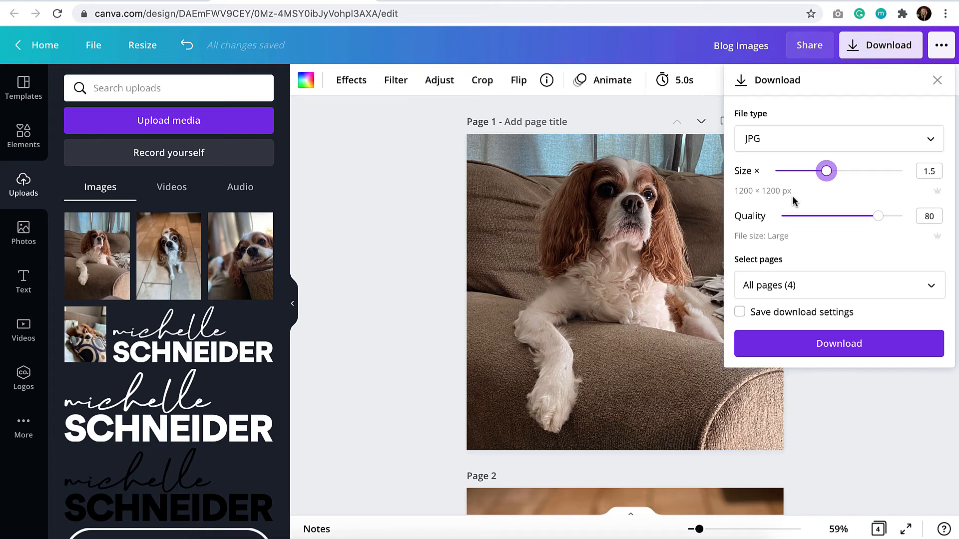
mouse_move(825, 171)
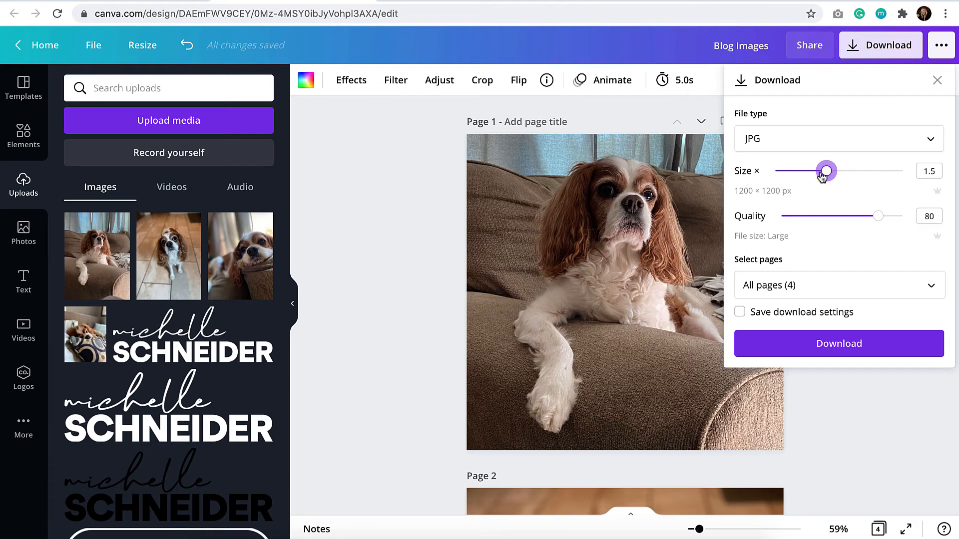
mouse_move(826, 173)
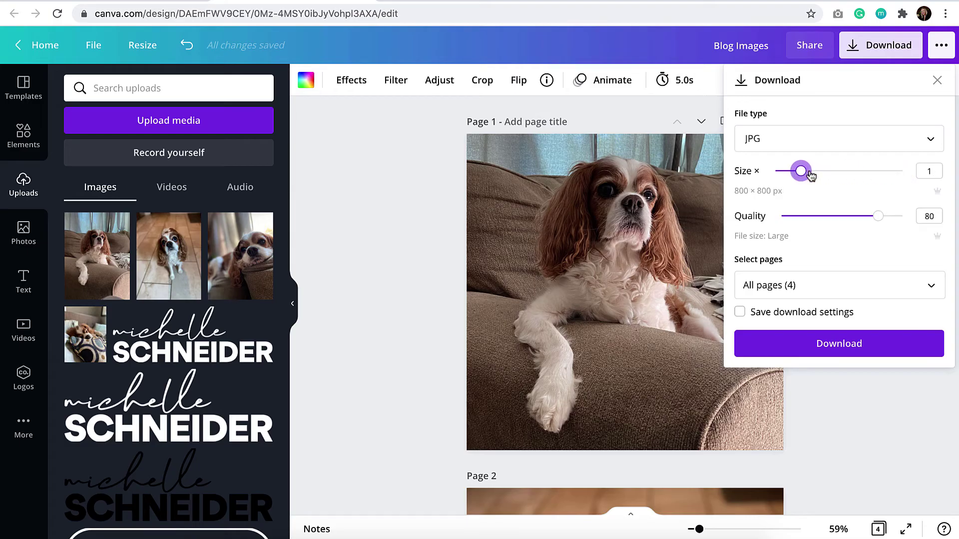
mouse_move(849, 230)
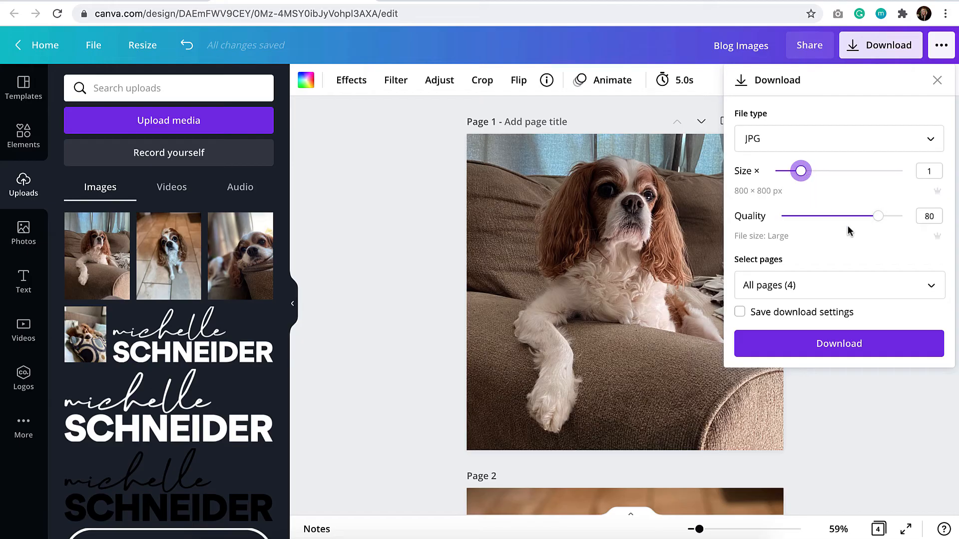
mouse_move(877, 216)
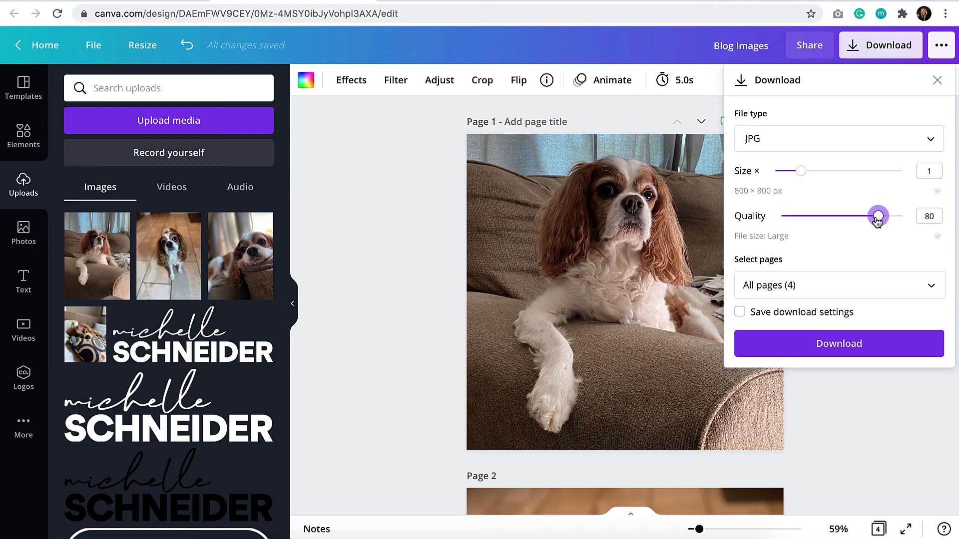
mouse_move(916, 281)
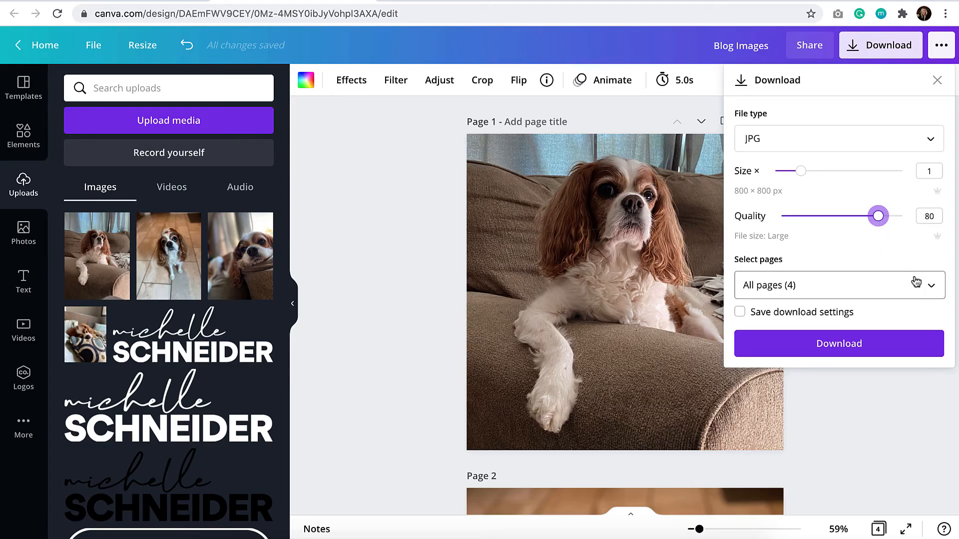
mouse_move(931, 287)
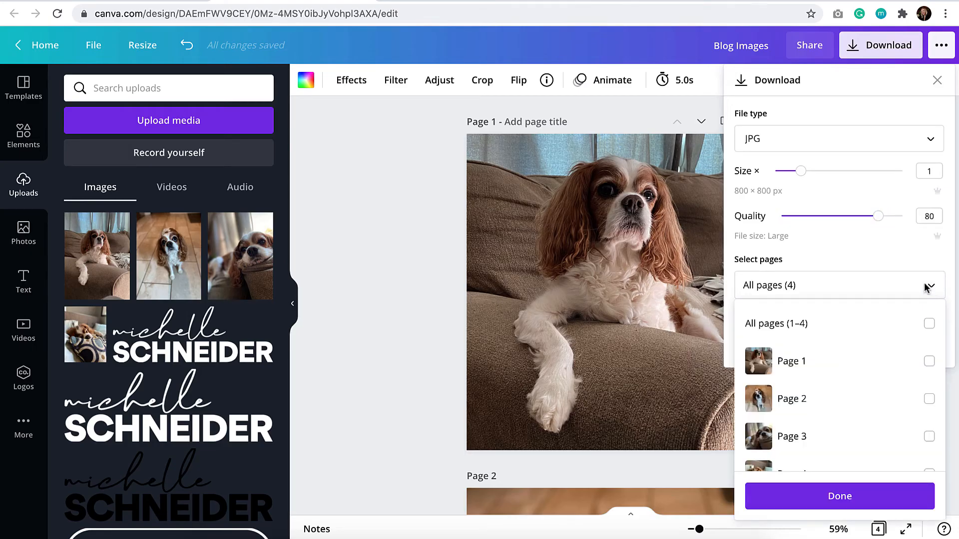
Select all four pages (1–4) for the JPG export and confirm the page selection
left_click(928, 324)
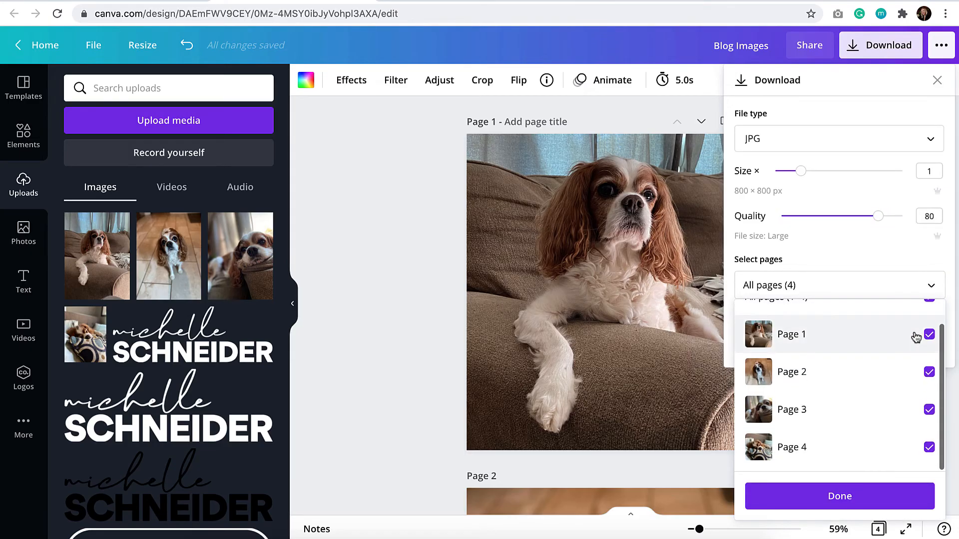
mouse_move(928, 312)
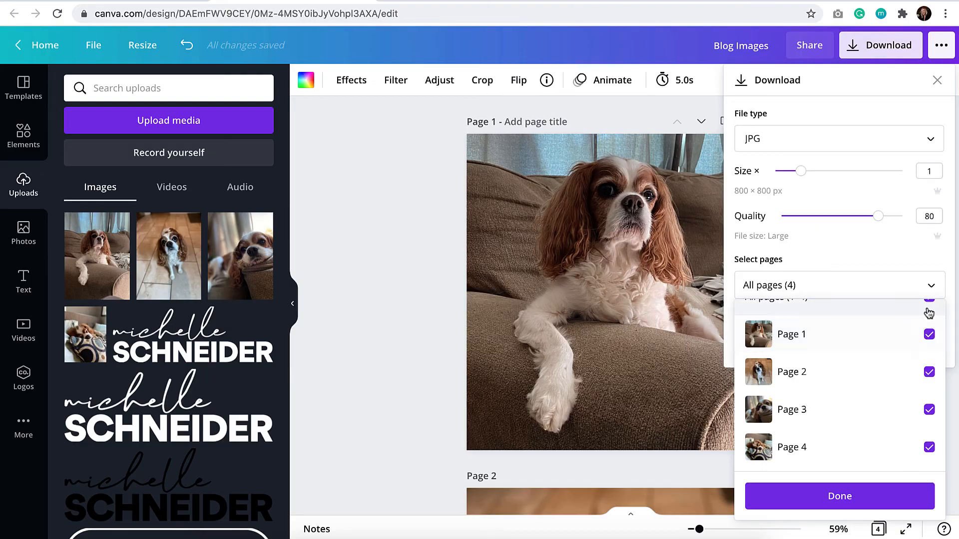
left_click(928, 303)
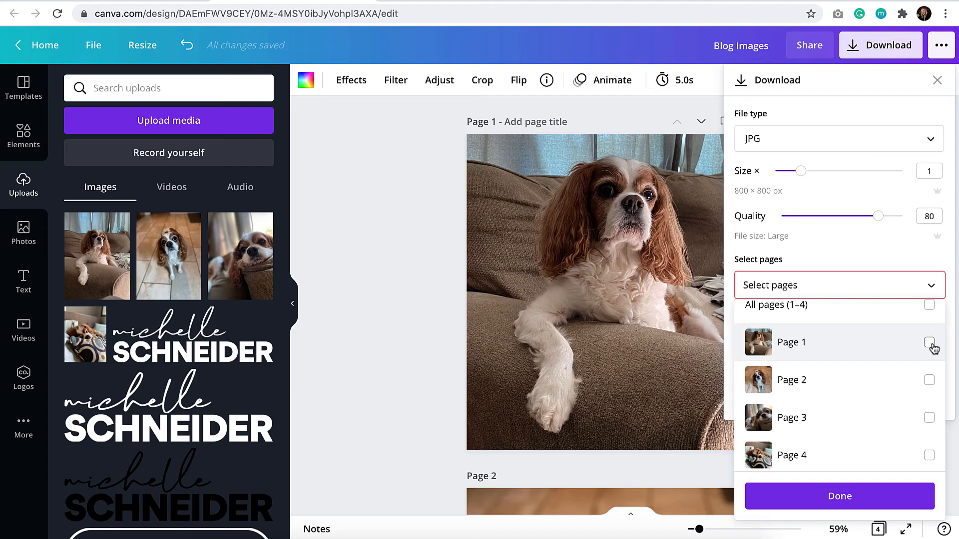
left_click(928, 342)
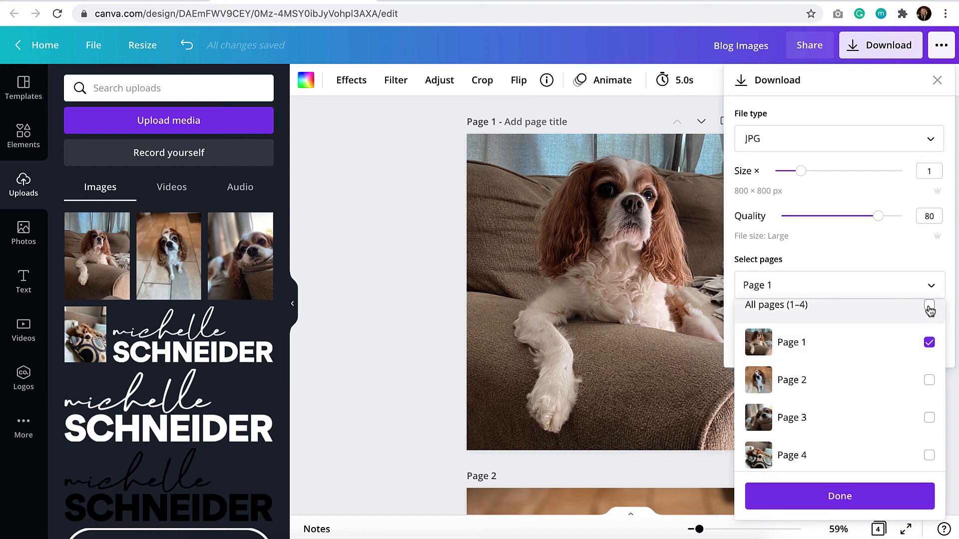
left_click(929, 305)
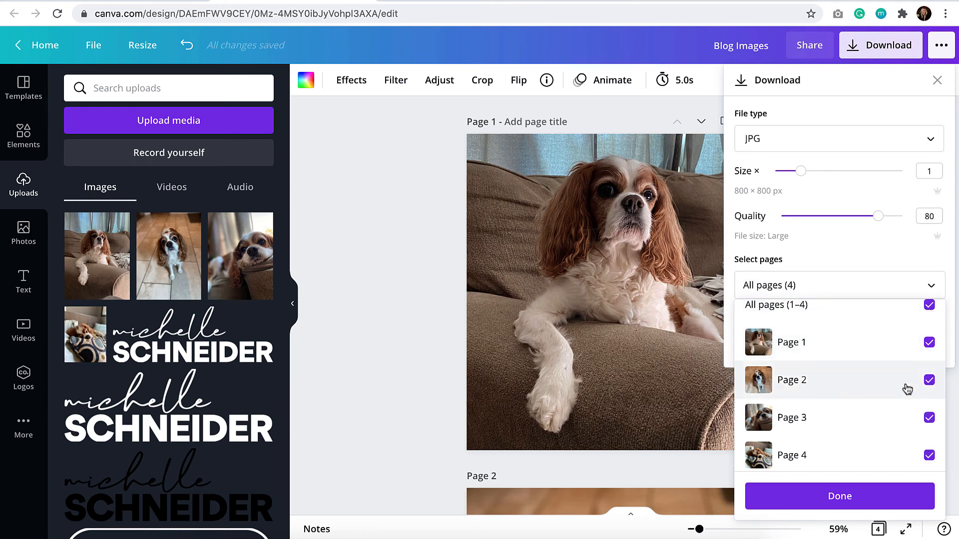
mouse_move(916, 416)
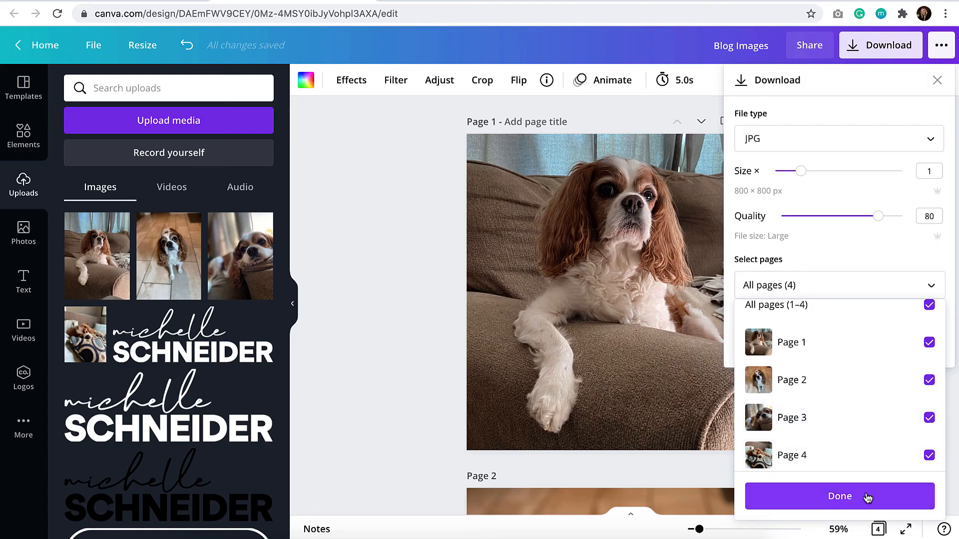
left_click(838, 497)
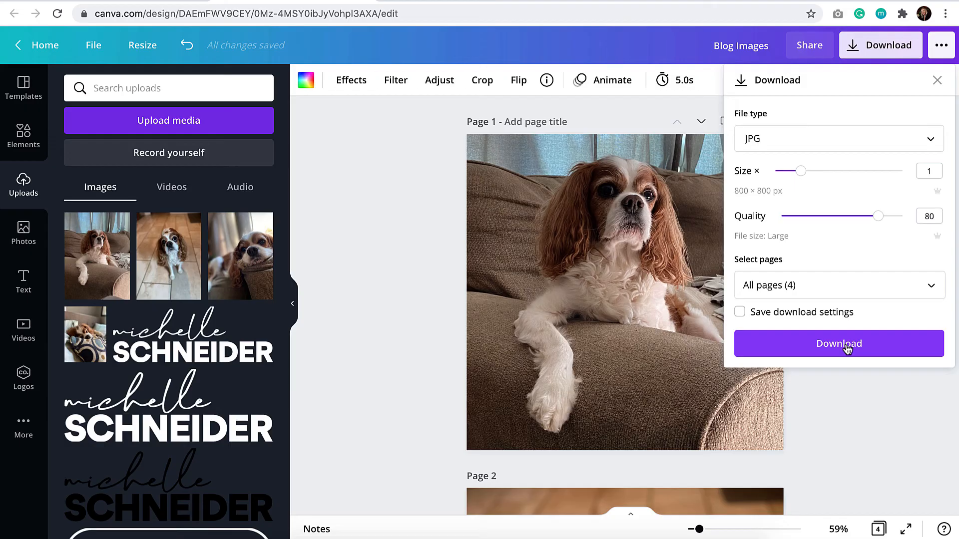
Download the four-page design as Blog Images.zip and dismiss the Share this design prompt
left_click(838, 342)
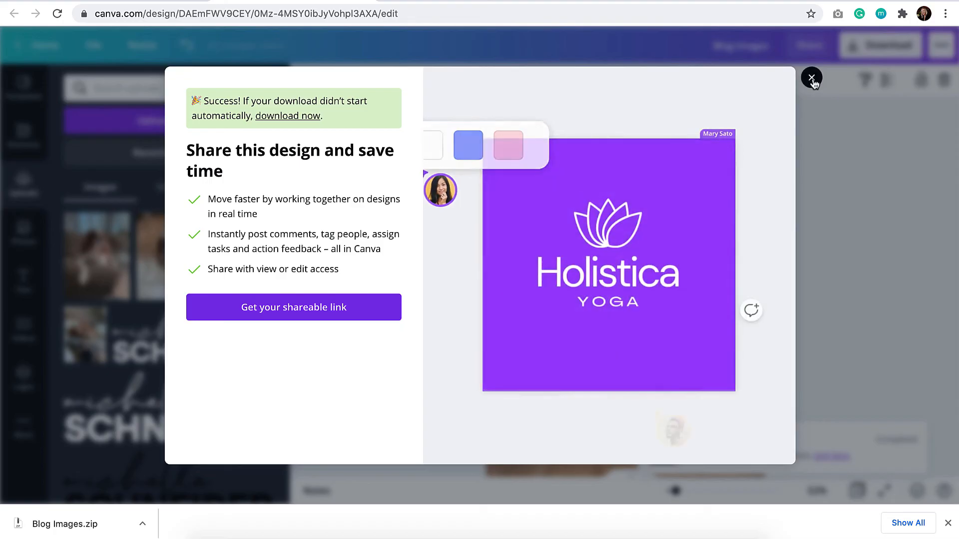
left_click(811, 79)
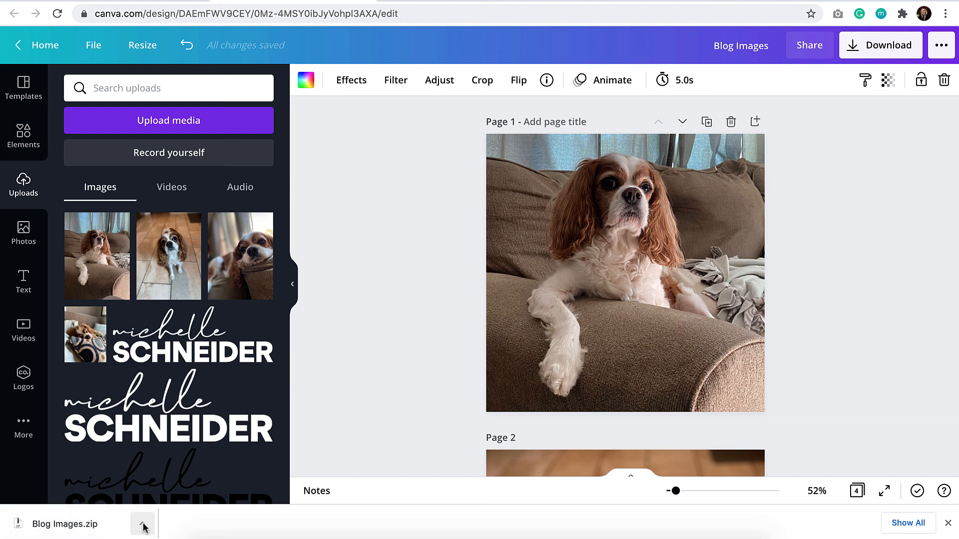
Reveal the unzipped Blog Images folder in Finder holding 1.jpg through 4.jpg
left_click(143, 524)
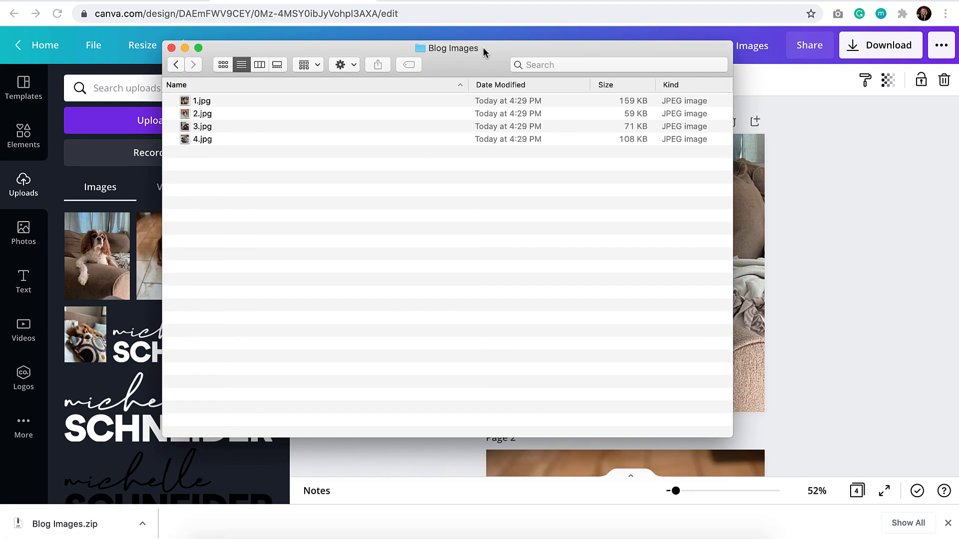
mouse_move(464, 55)
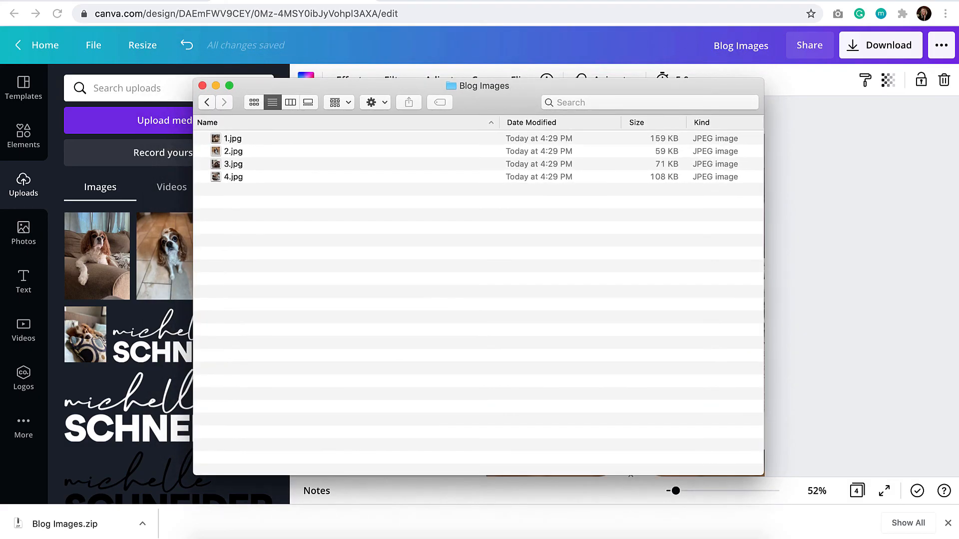
mouse_move(234, 141)
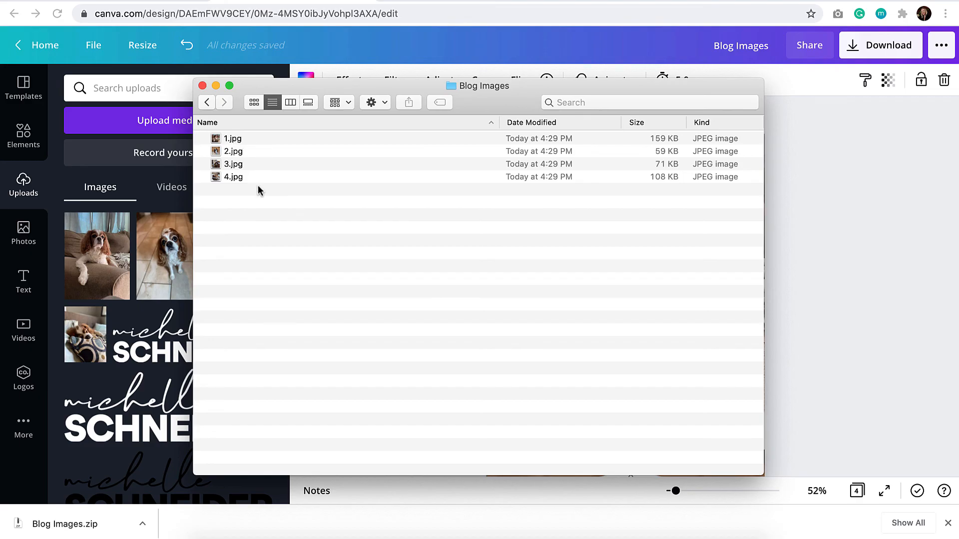
mouse_move(683, 186)
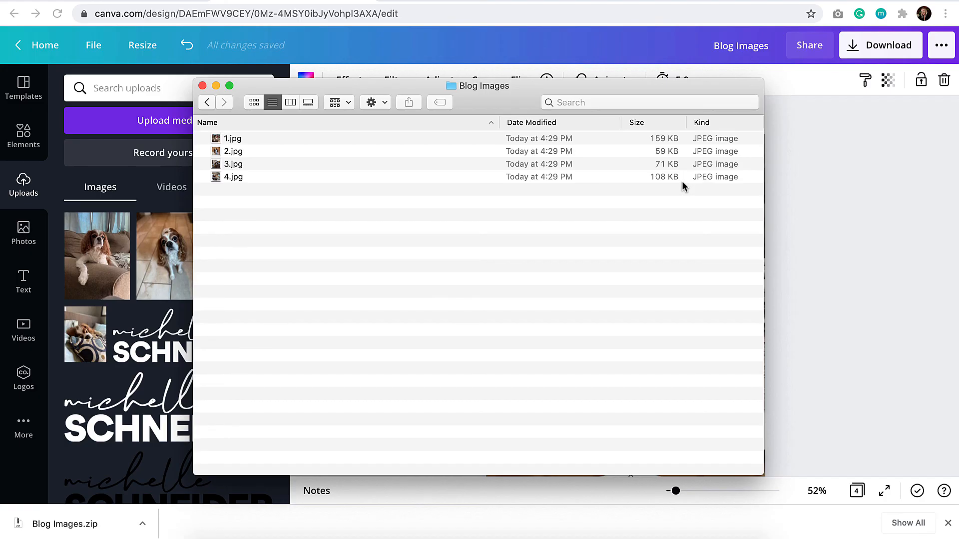
mouse_move(262, 140)
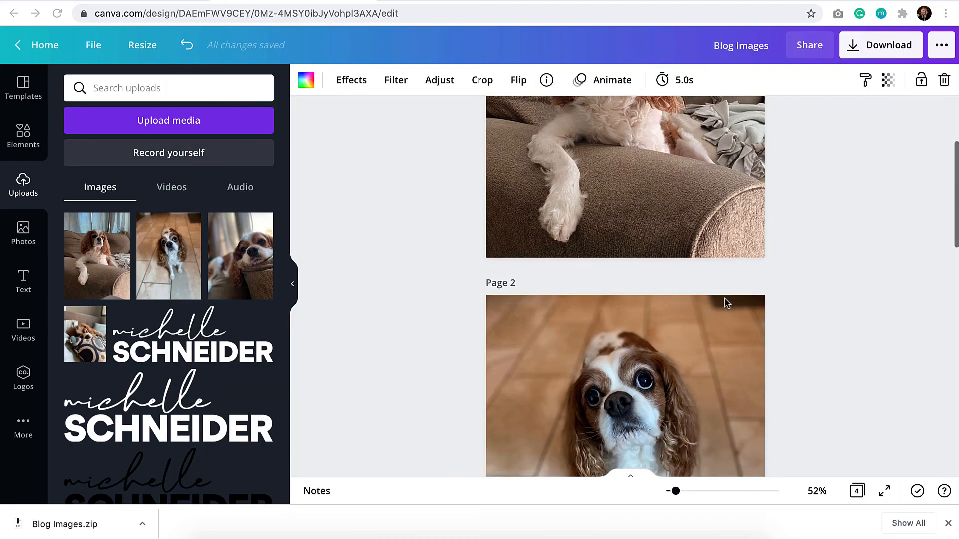
scroll("up", 3)
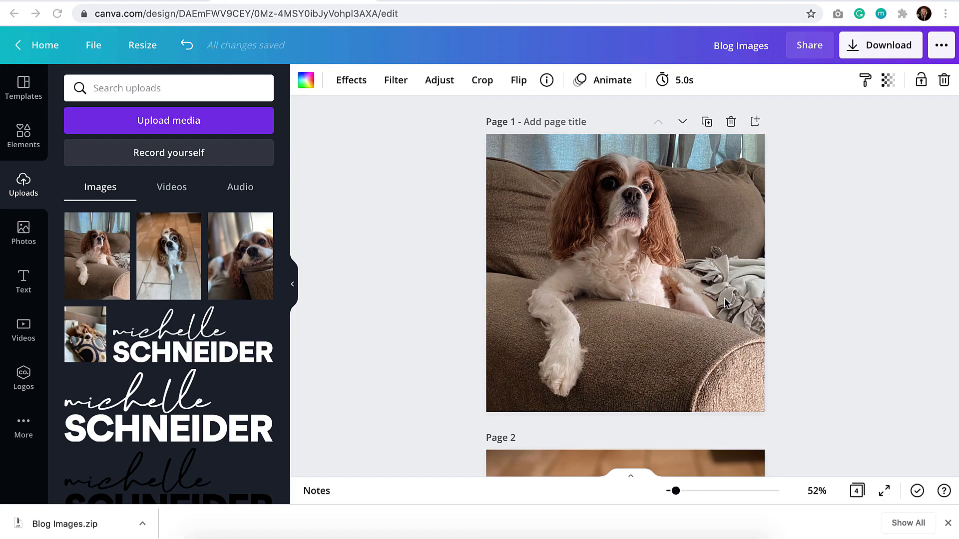
mouse_move(425, 302)
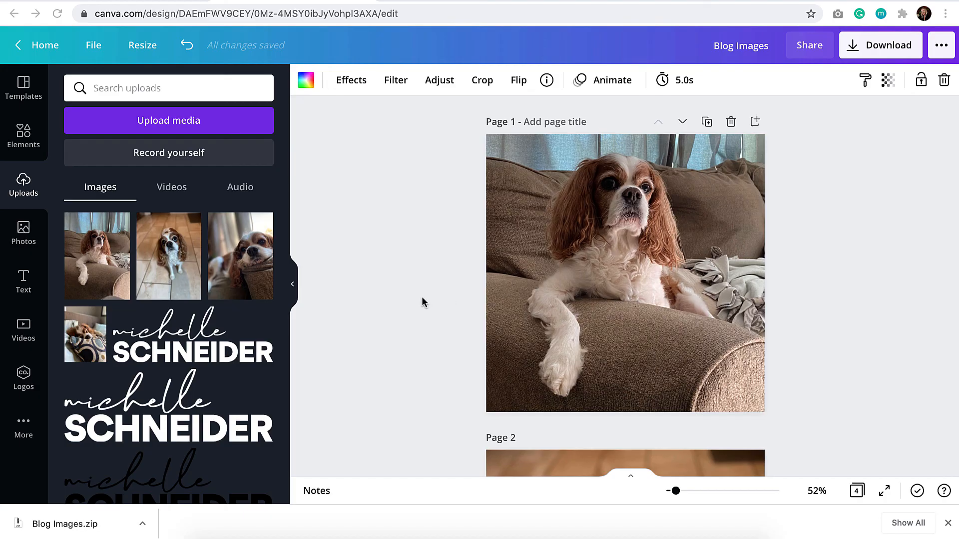